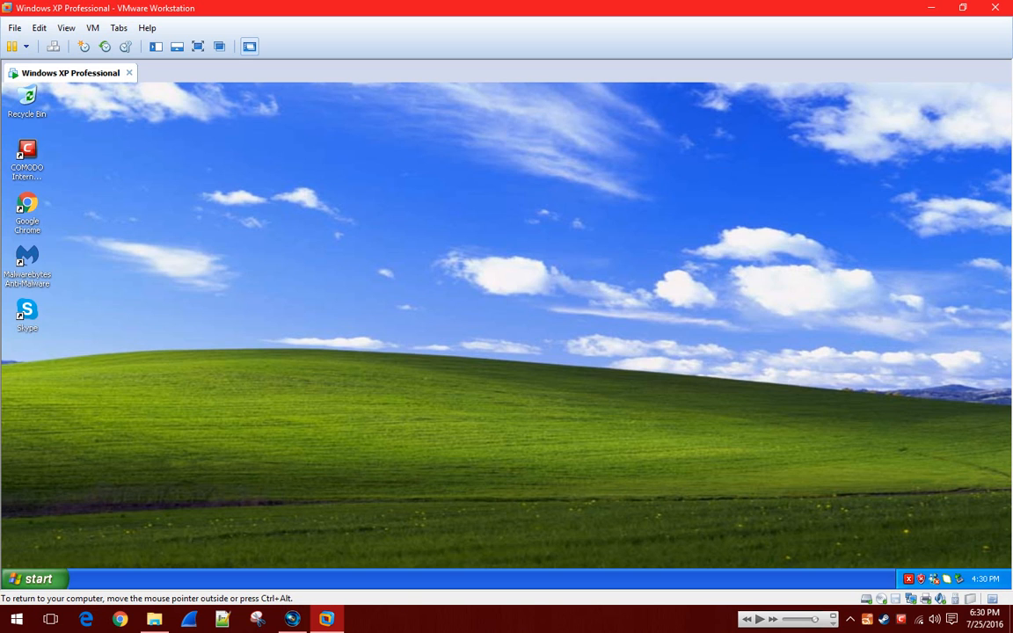
mouse_move(601, 295)
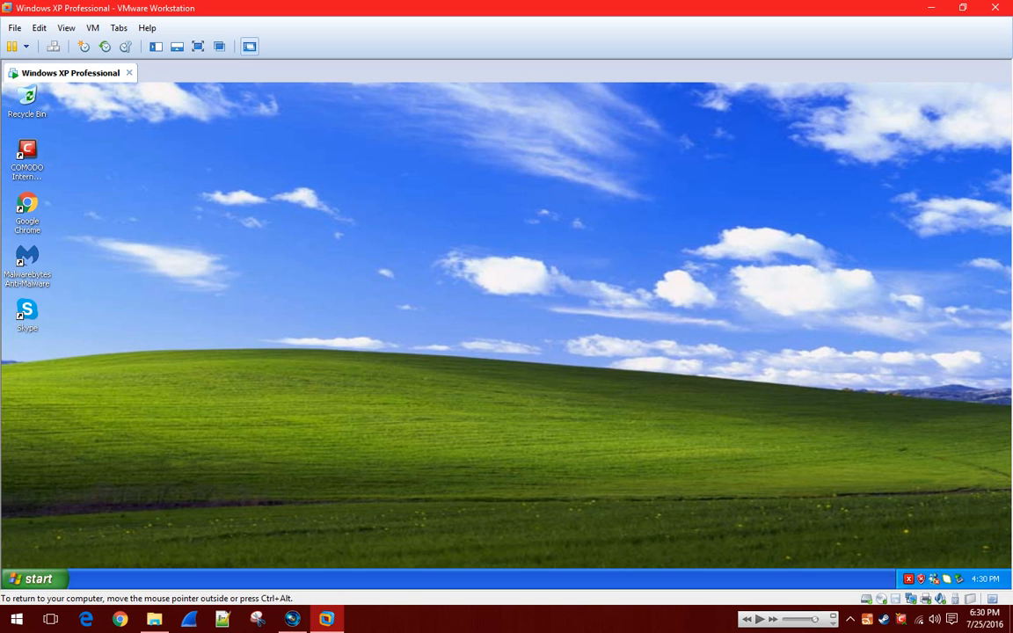
mouse_move(601, 295)
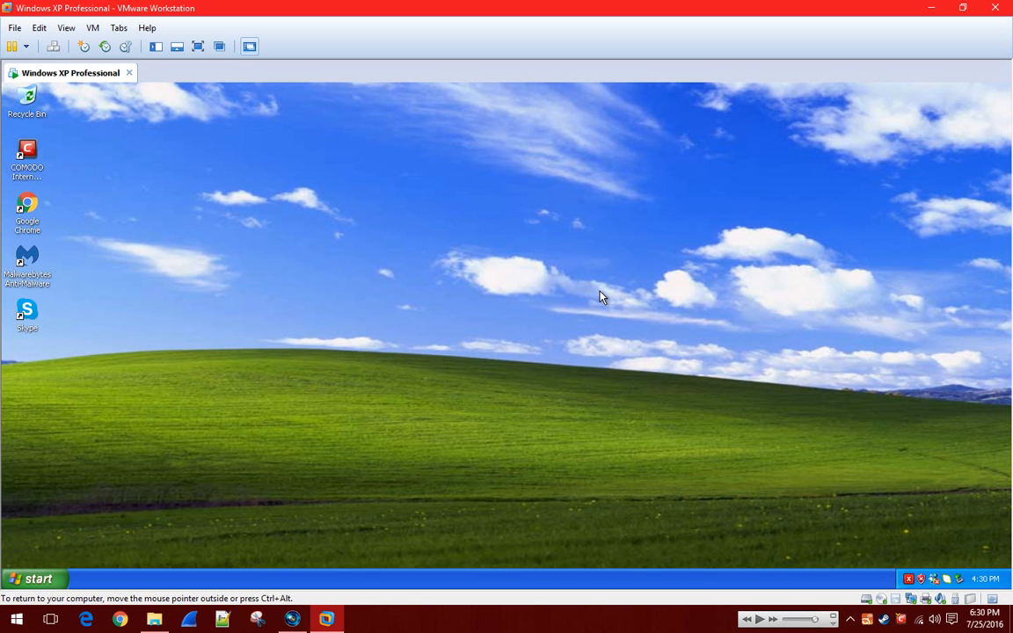
mouse_move(519, 317)
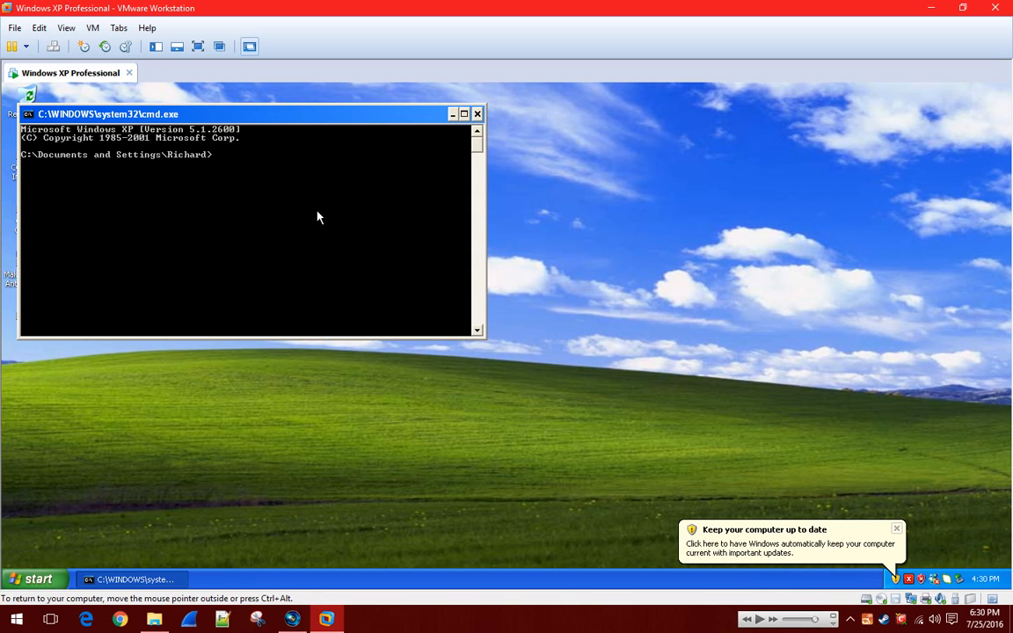
Run systeminfo at the XP command prompt, which reports it is not a recognized command
text(system info)
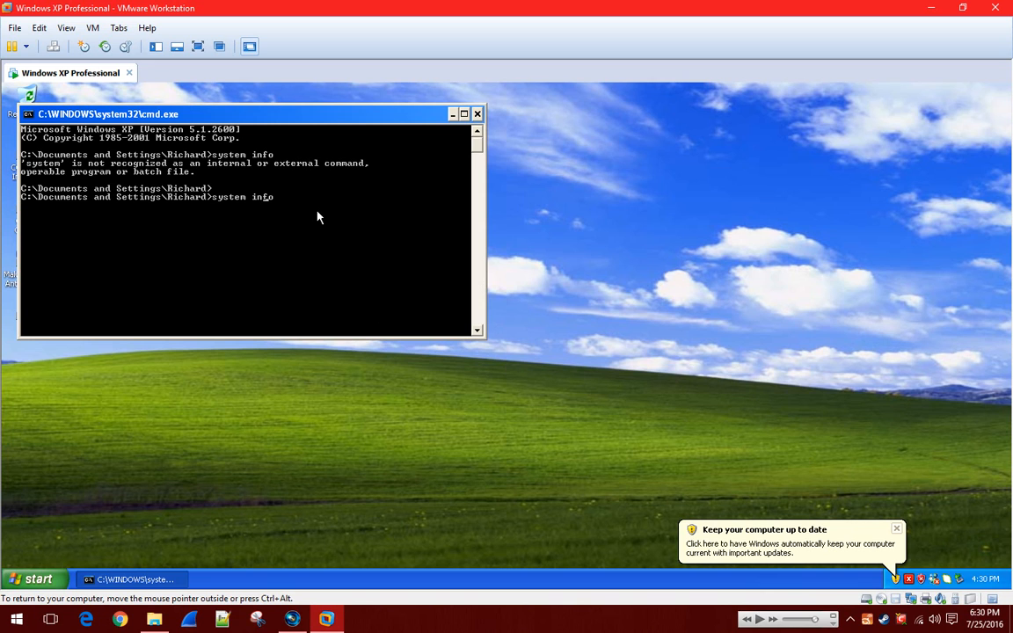
key(enter)
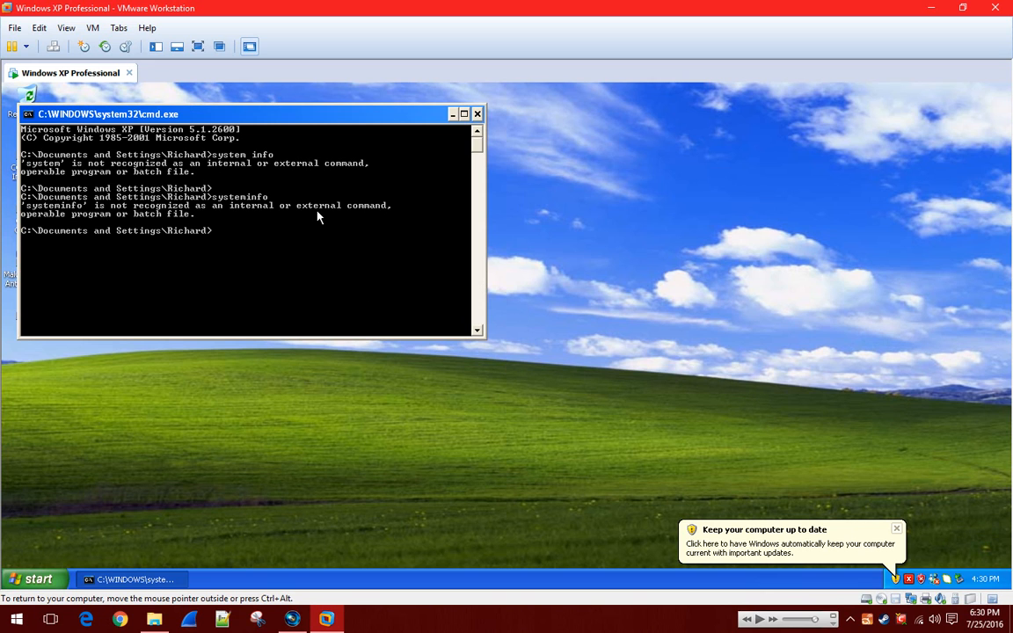
click(479, 113)
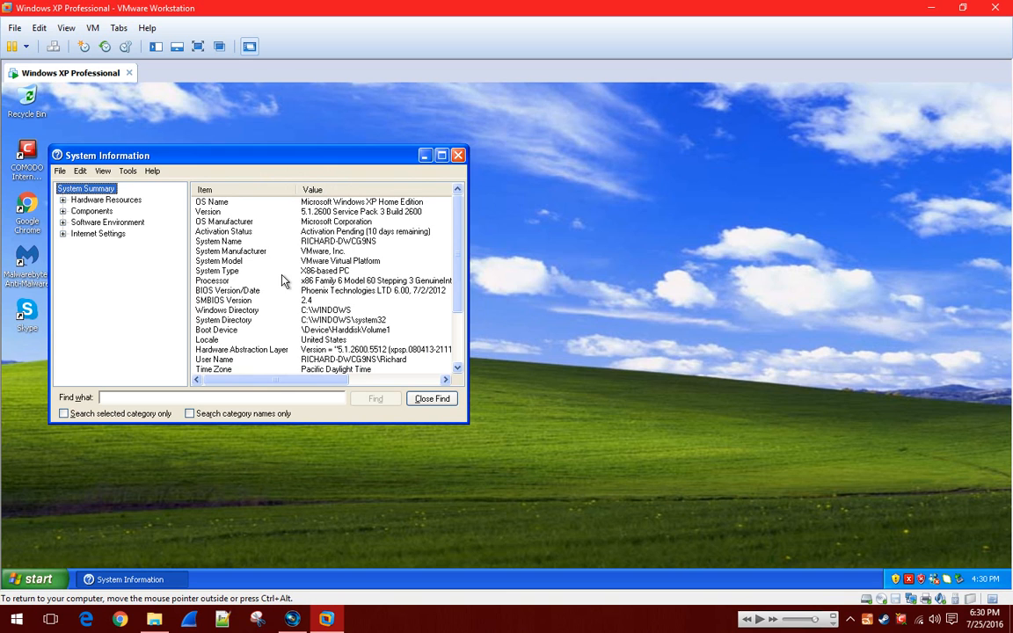
Select the System Model row showing VMware Virtual Platform in System Summary
click(218, 260)
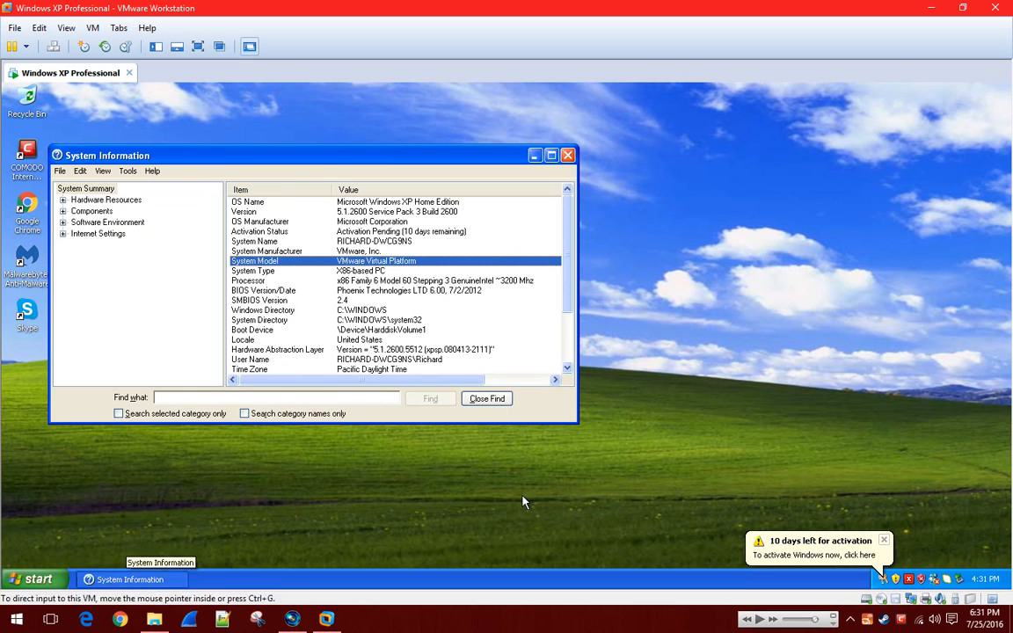
mouse_move(592, 411)
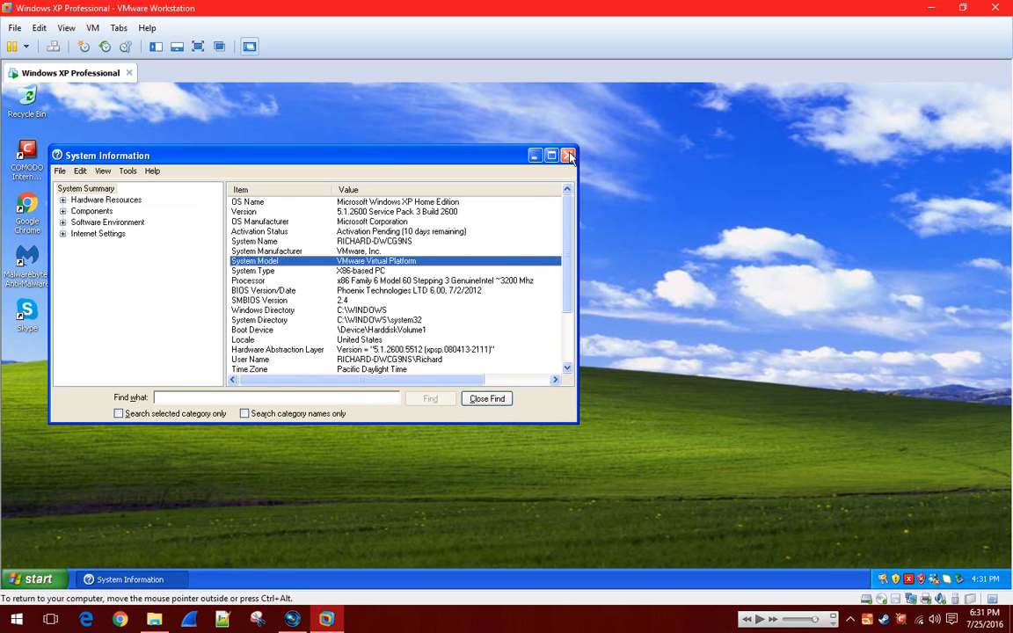
Close the System Information window, returning to the empty XP desktop
click(568, 155)
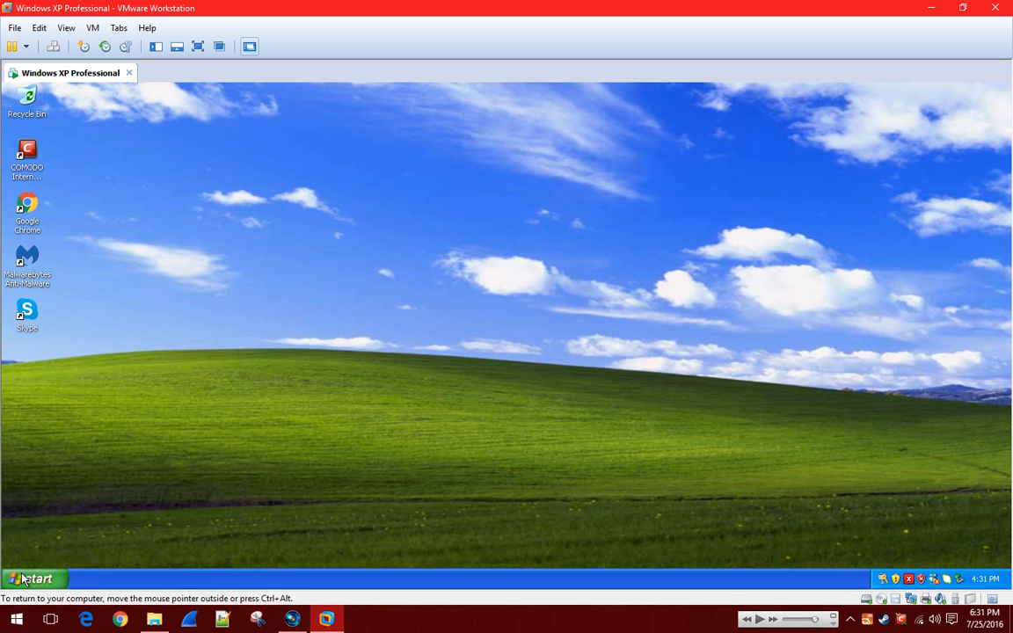
mouse_move(454, 371)
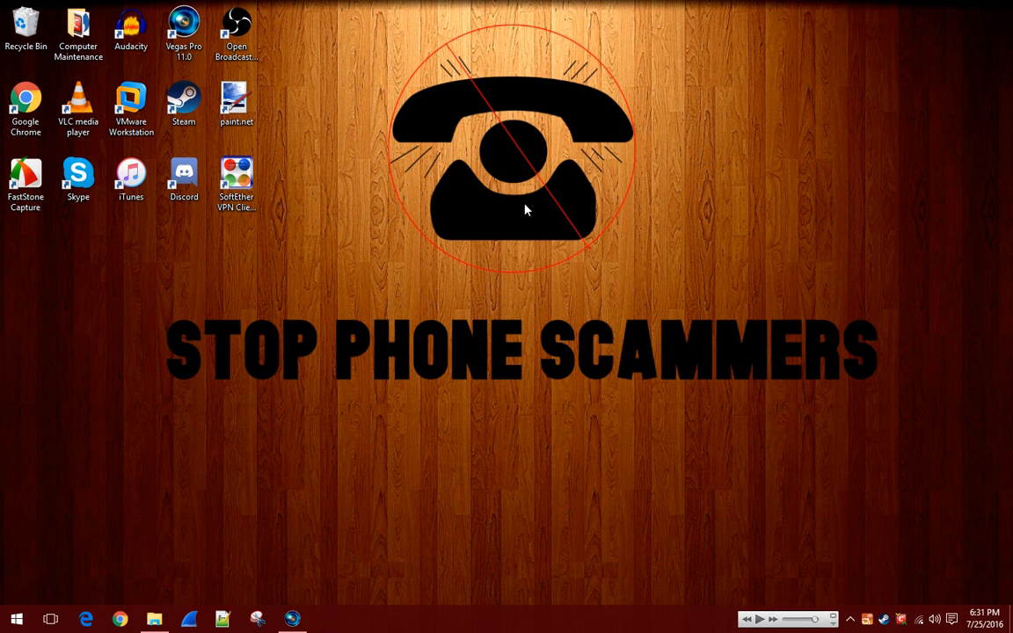
mouse_move(405, 133)
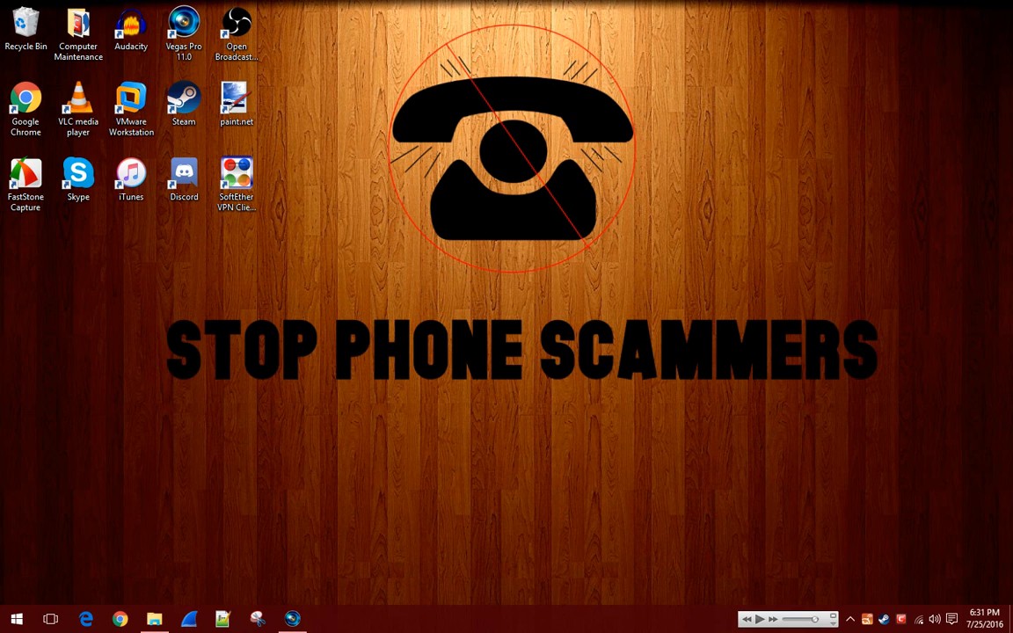
Launch File Explorer from the host taskbar
click(155, 619)
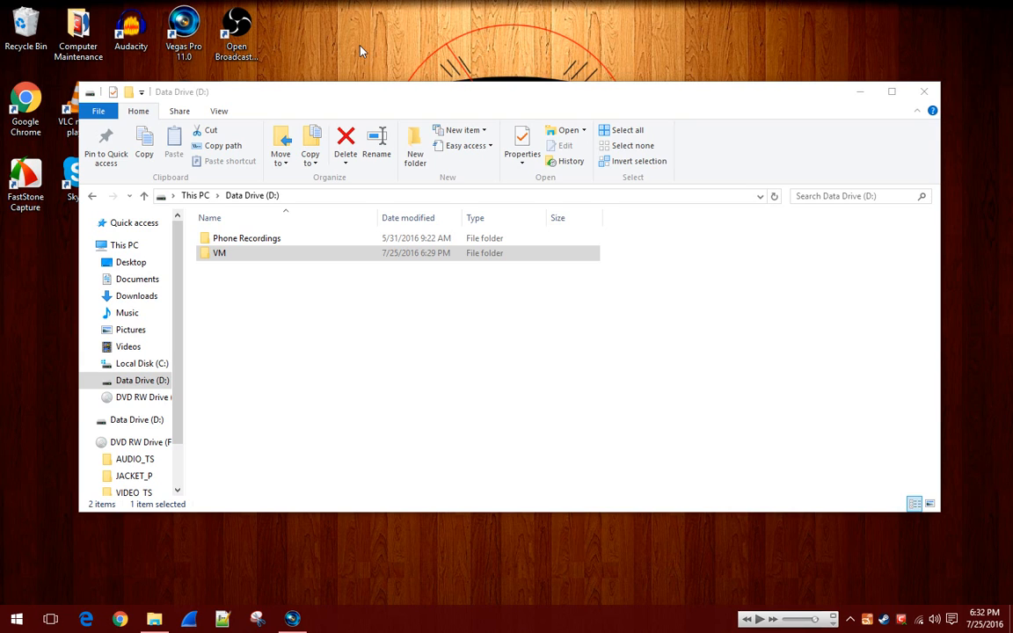
mouse_move(318, 356)
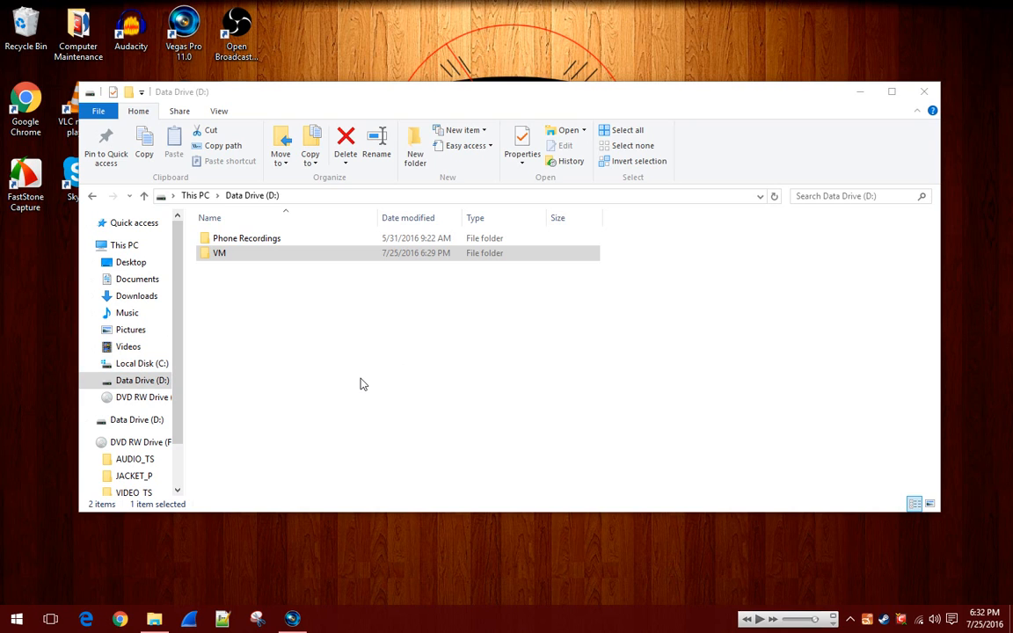
mouse_move(412, 349)
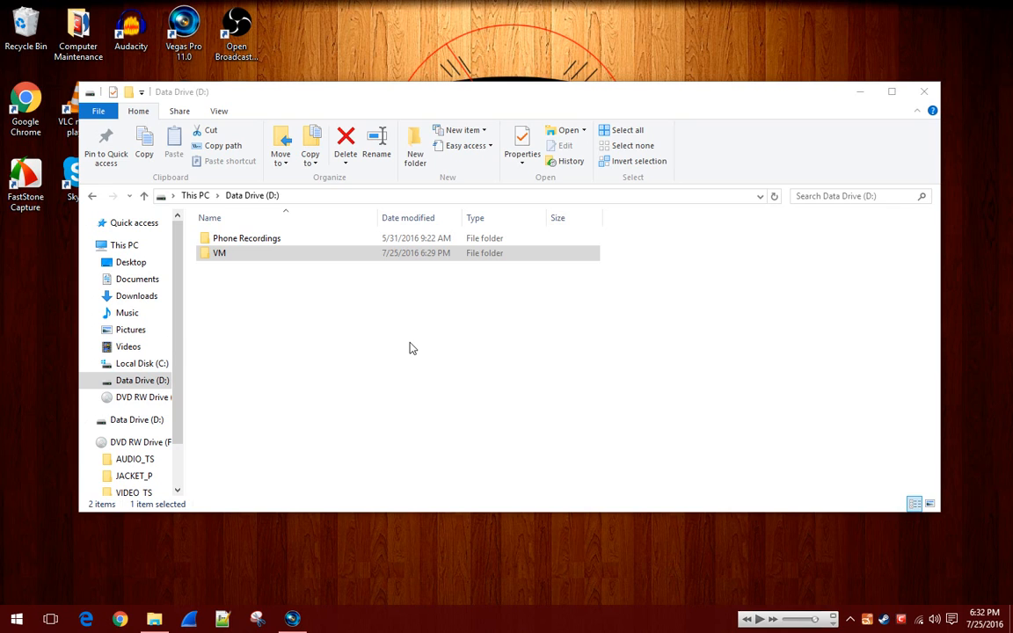
mouse_move(587, 313)
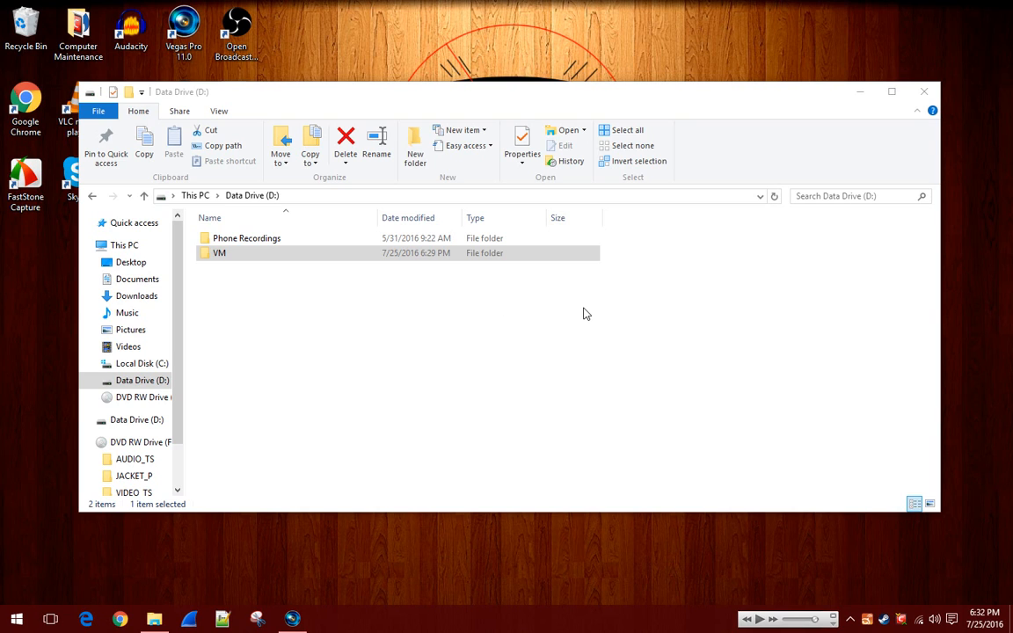
mouse_move(556, 324)
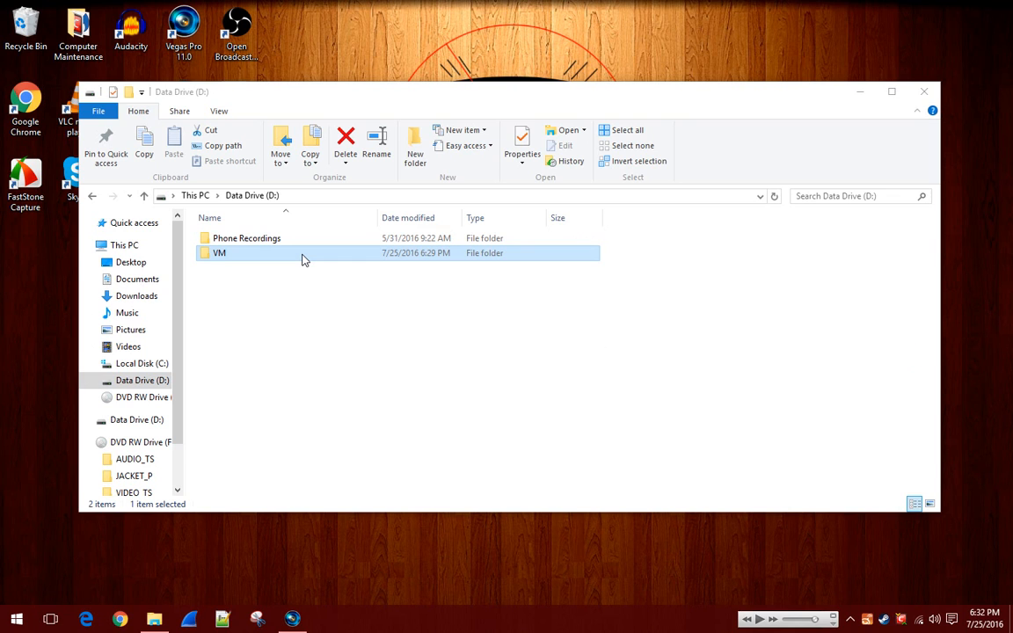
mouse_move(291, 264)
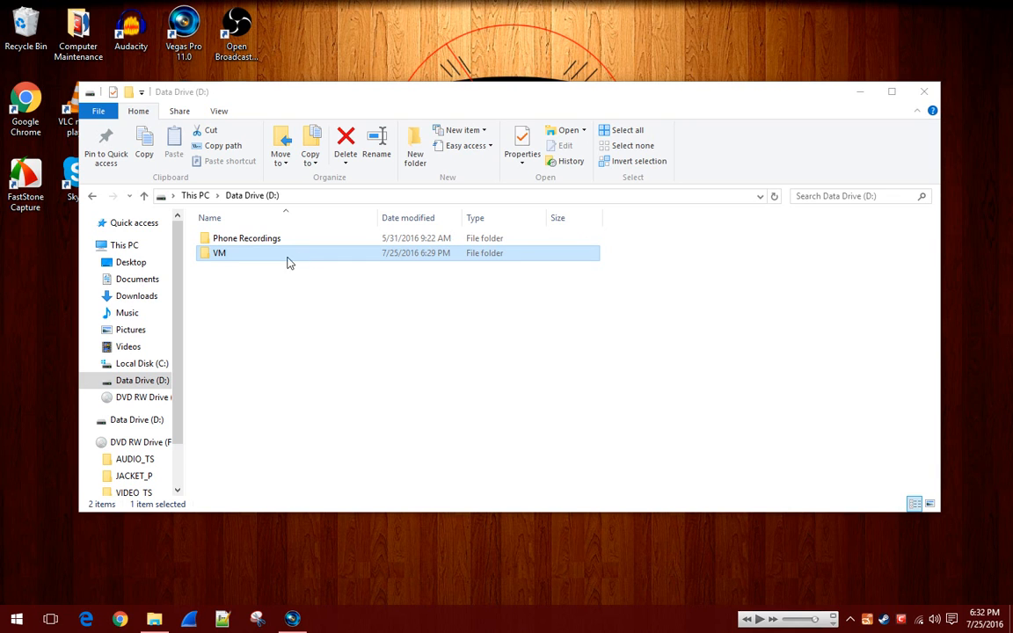
Enter the VM folder on Data Drive (D:)
double_click(218, 253)
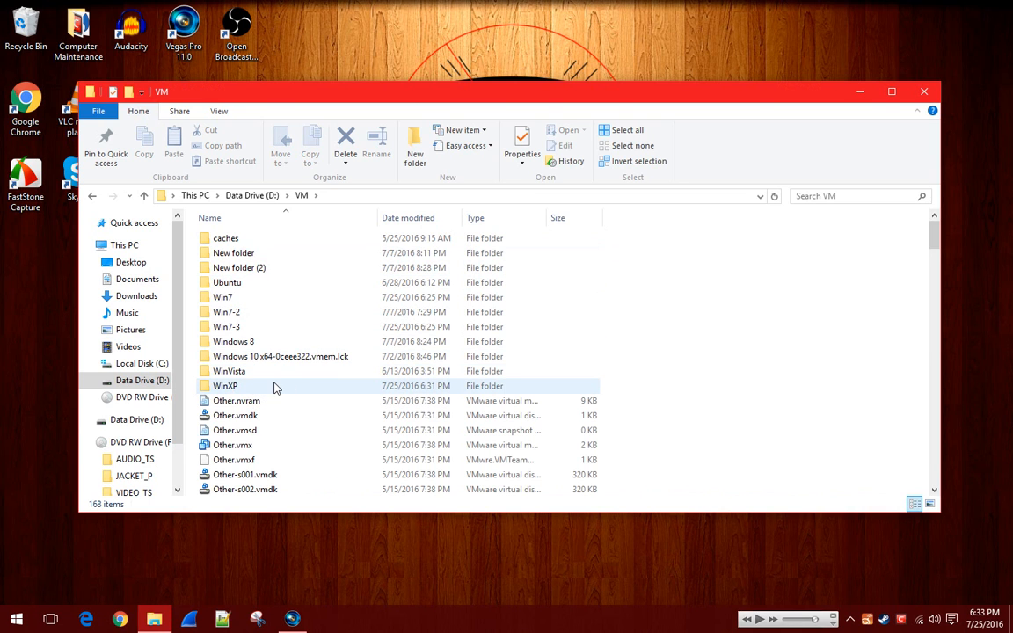
double_click(225, 388)
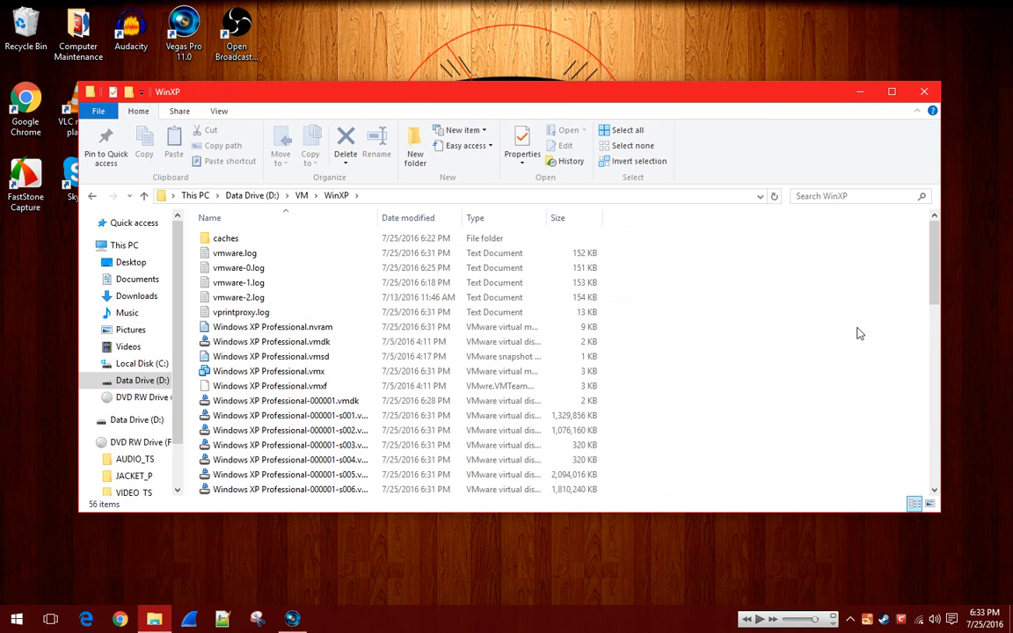
mouse_move(735, 334)
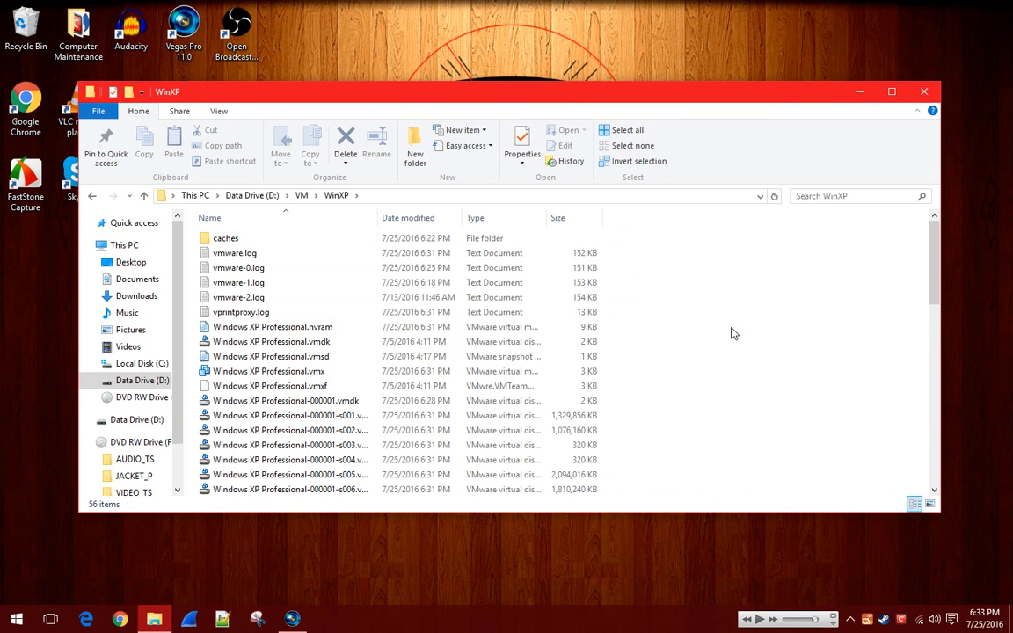
mouse_move(711, 341)
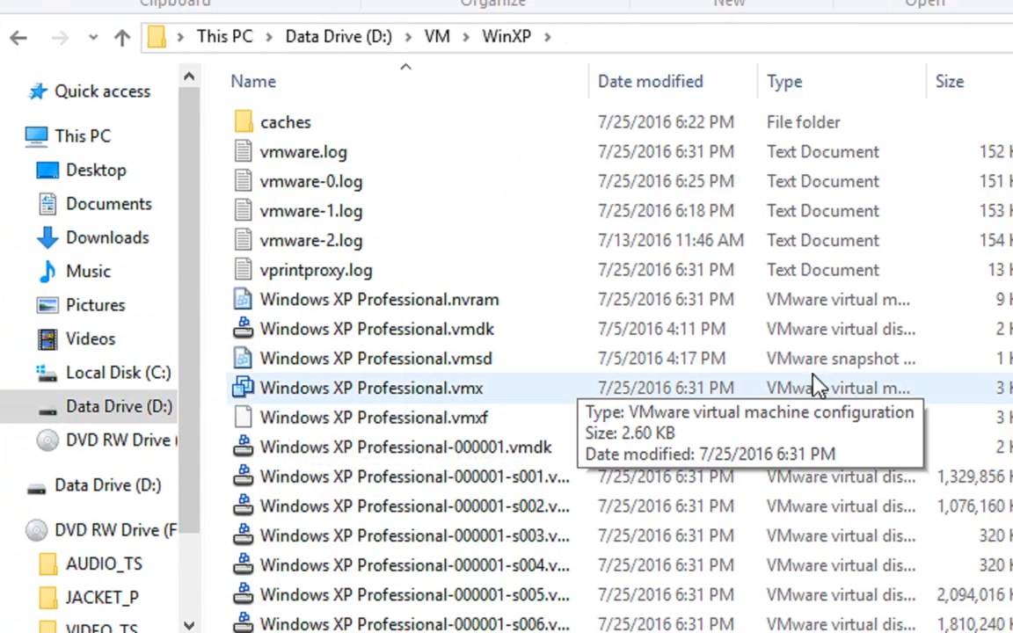
click(890, 91)
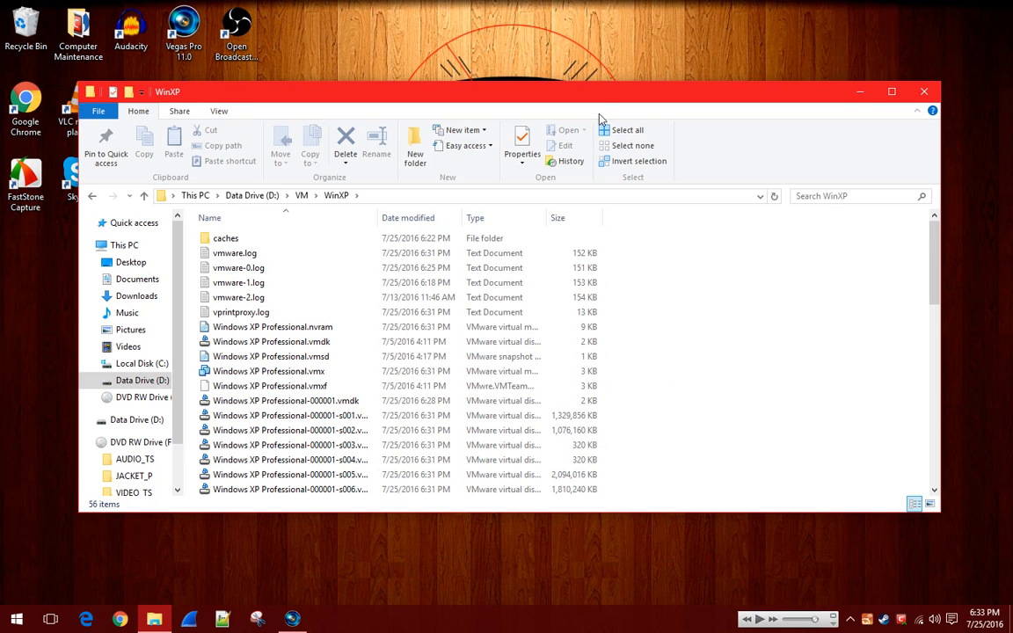
mouse_move(675, 359)
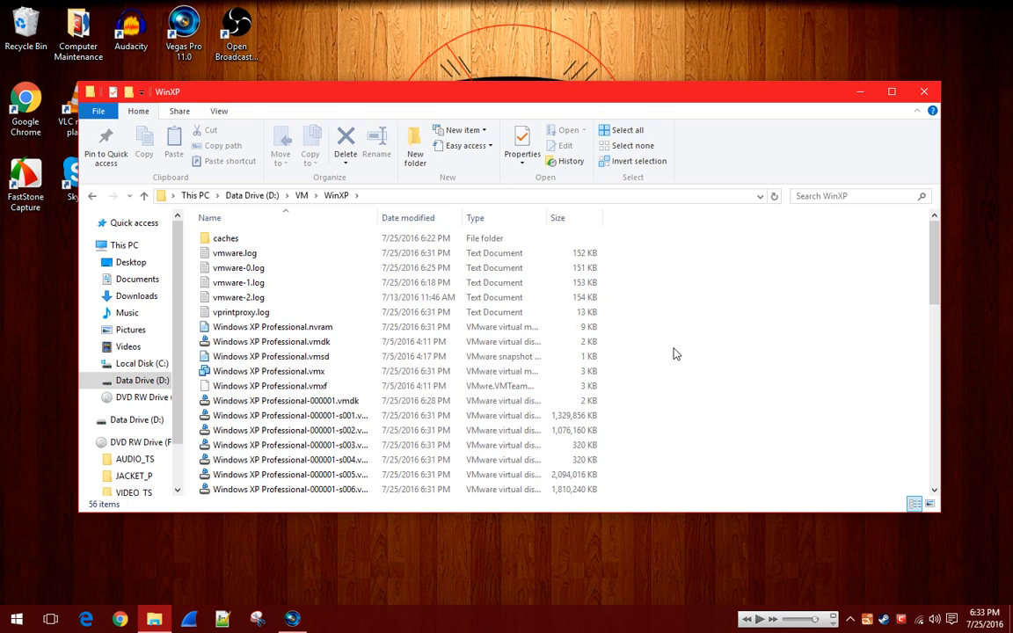
click(267, 370)
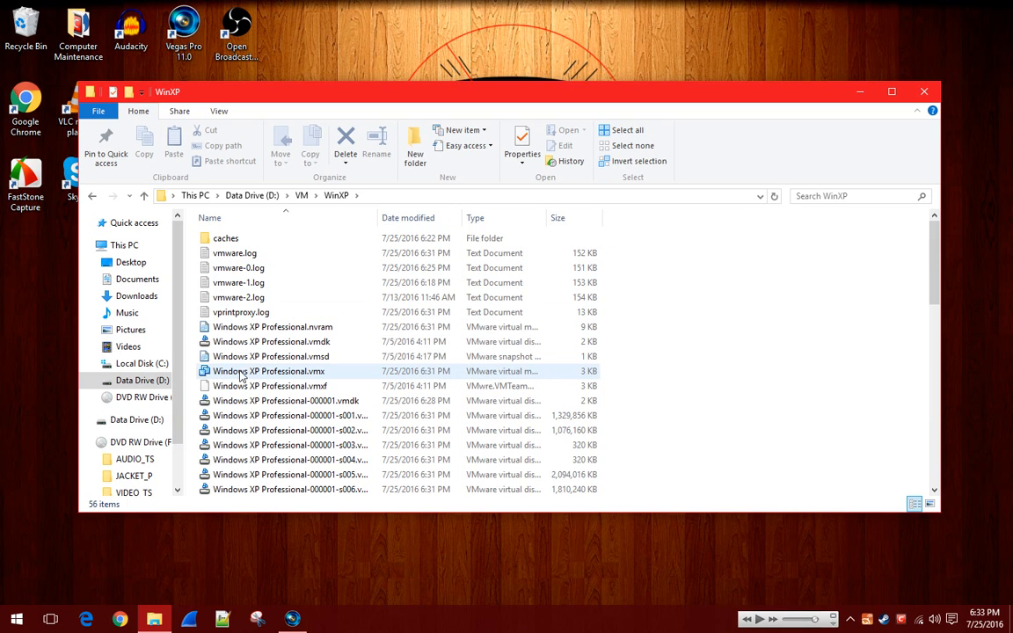
click(271, 355)
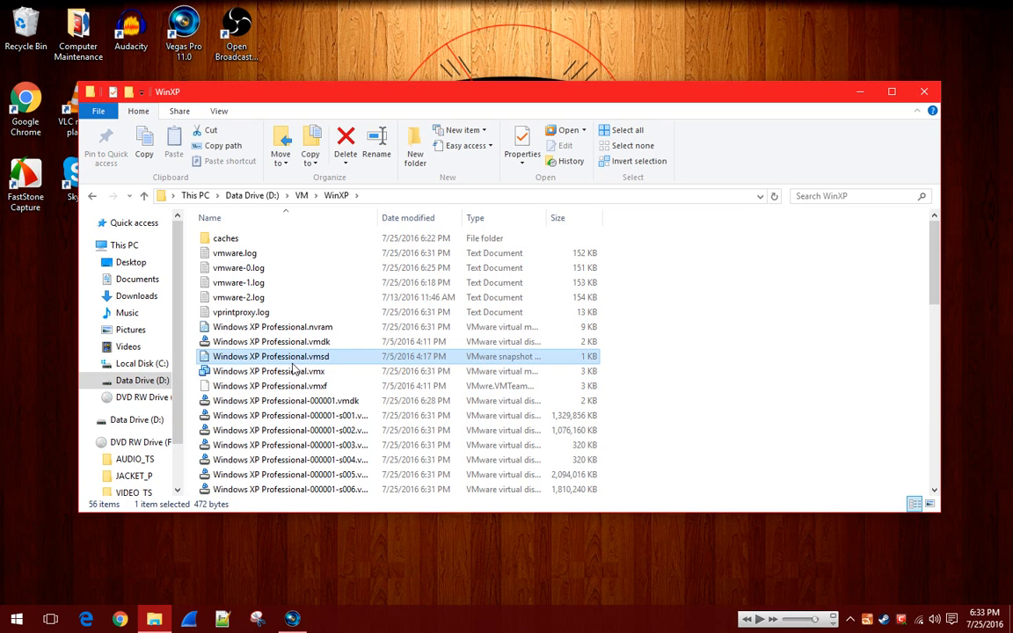
Edit Windows XP Professional.vmx with Notepad++ from its context menu
right_click(267, 369)
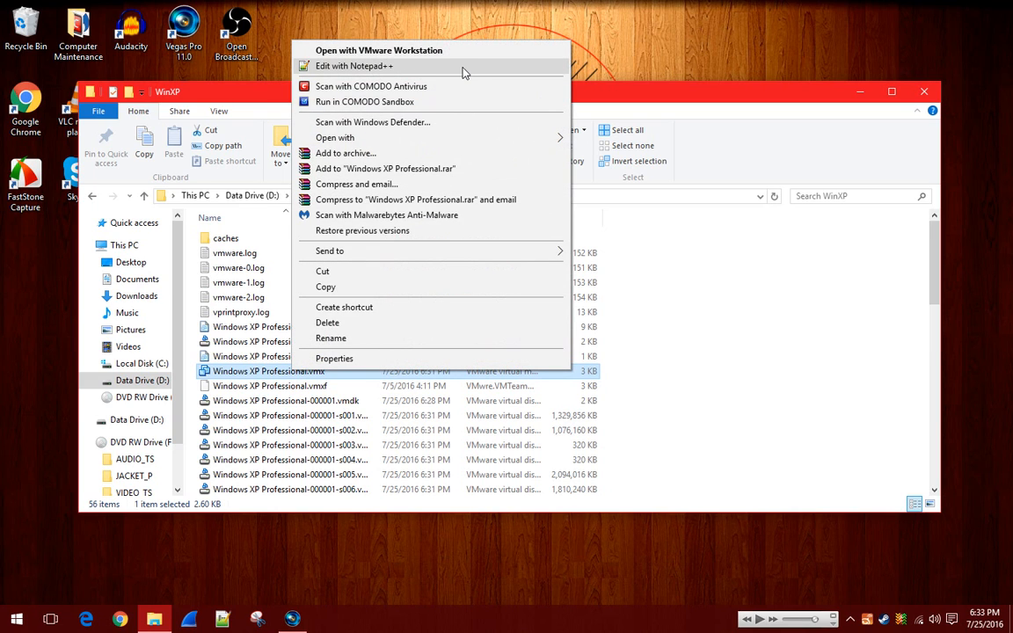
mouse_move(496, 77)
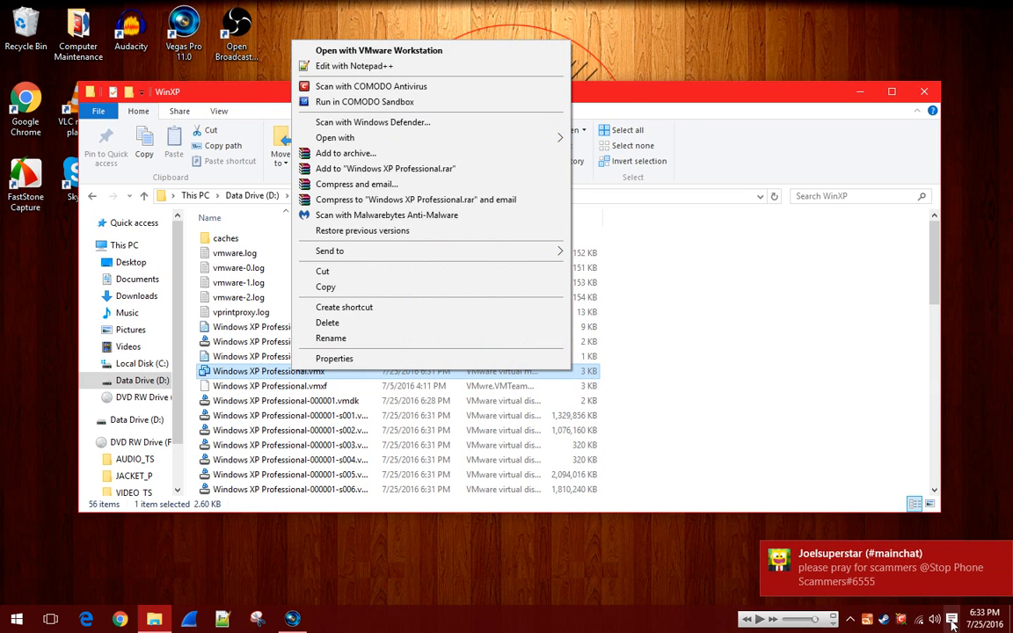
click(950, 619)
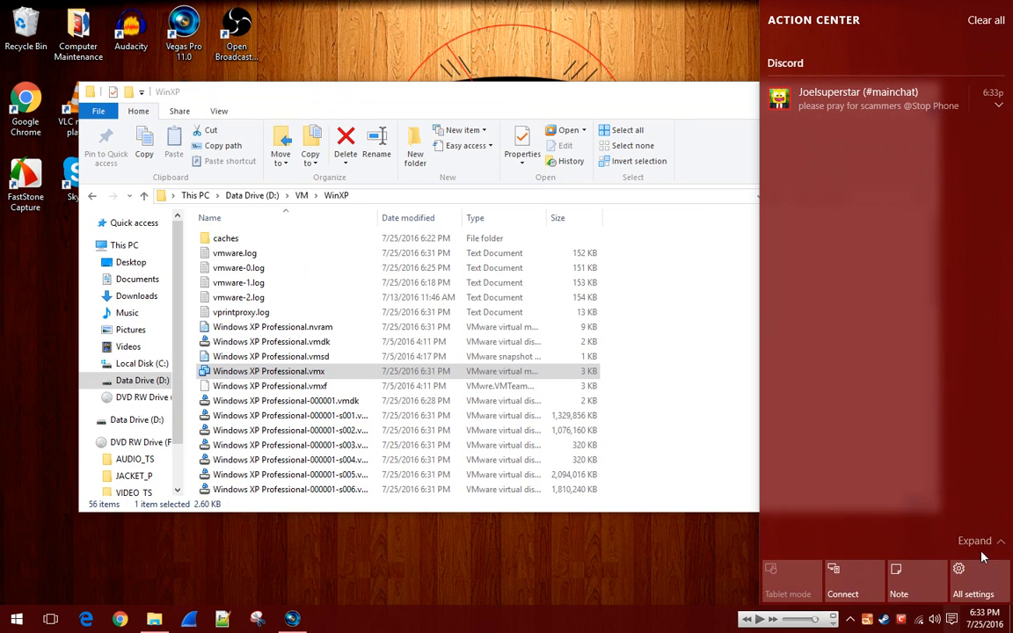
click(975, 542)
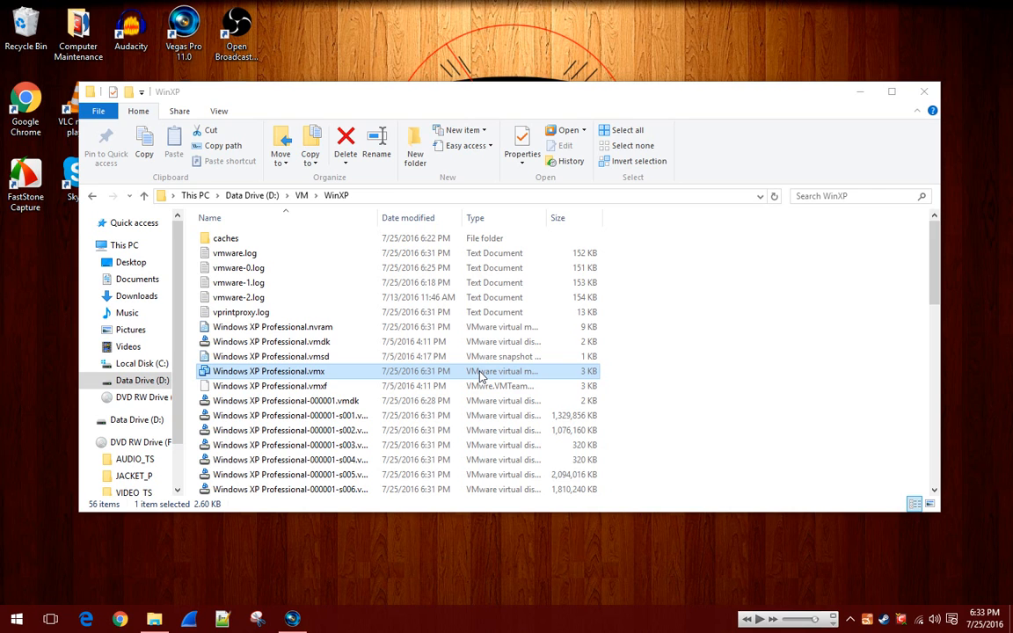
right_click(267, 370)
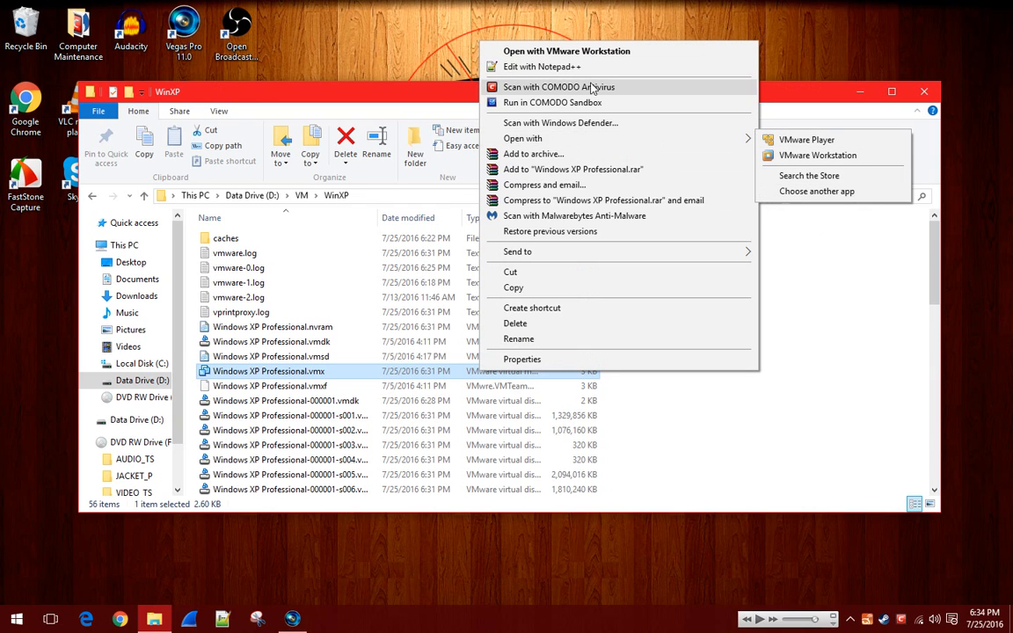
click(541, 67)
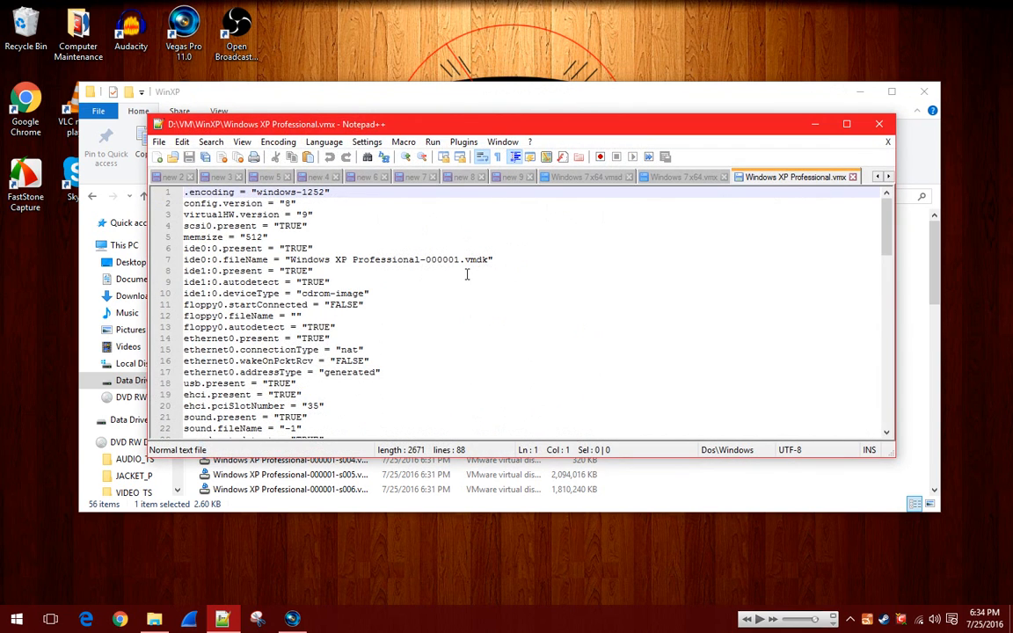
Append SMBIOS.reflectHost = TRUE as the last line of the .vmx file
scroll(down, 3)
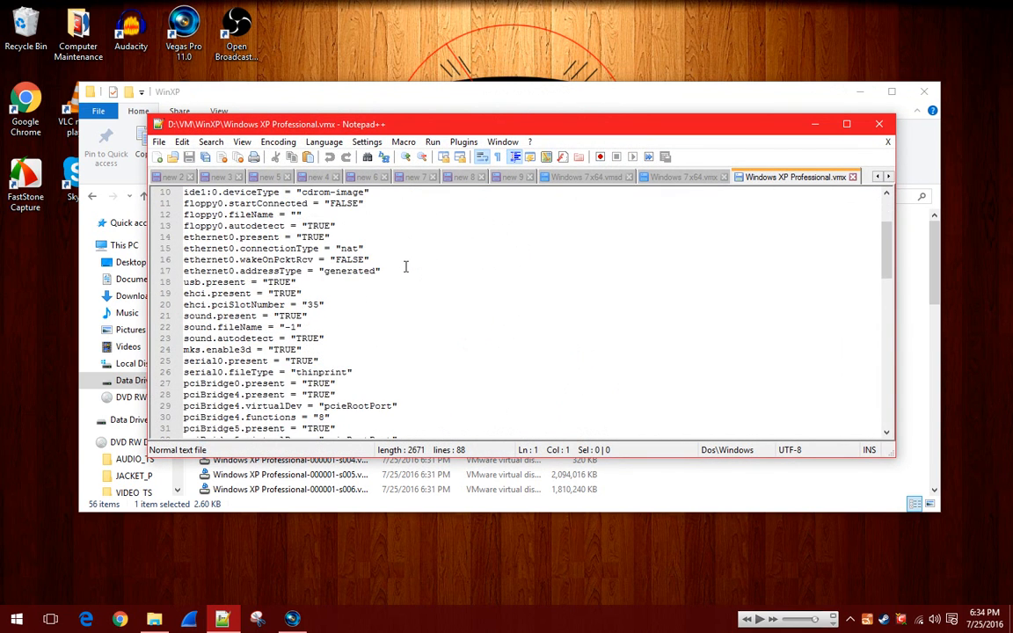
scroll(down, 3)
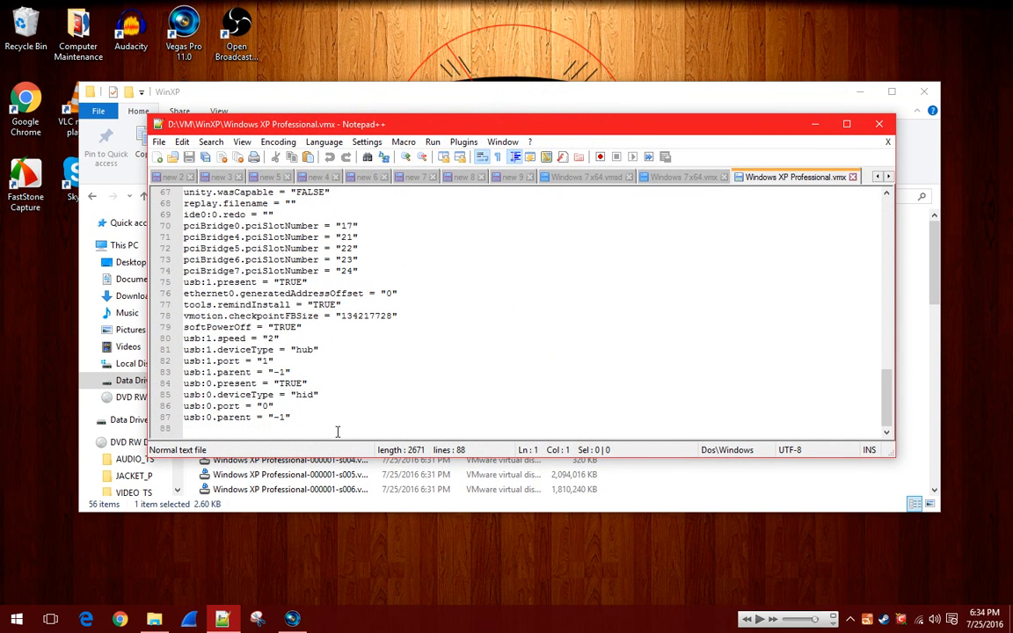
text(SMBIOS.reflectHost = TRUE)
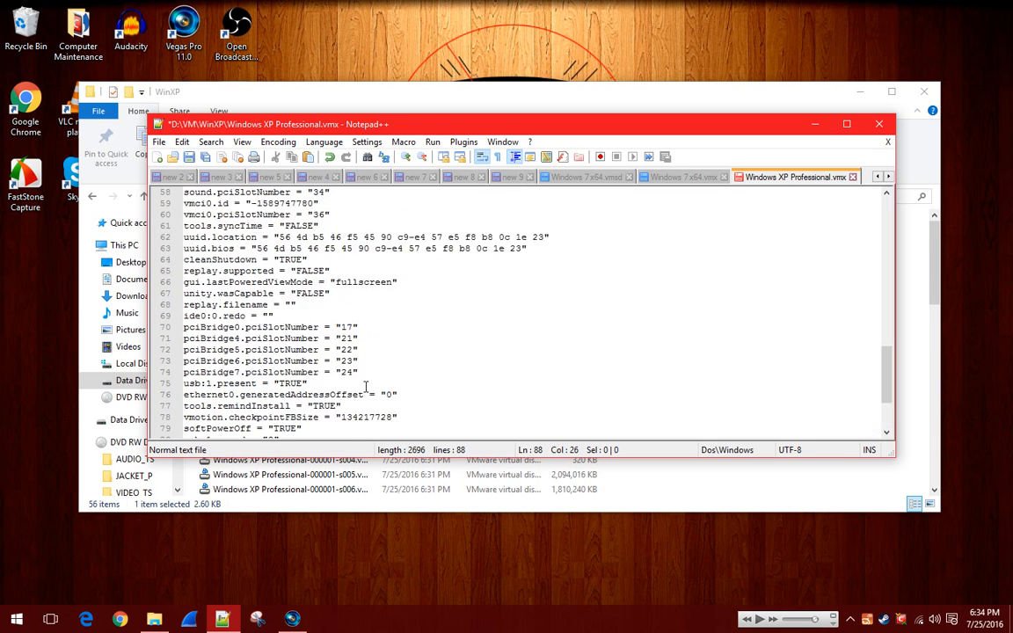
scroll(down, 3)
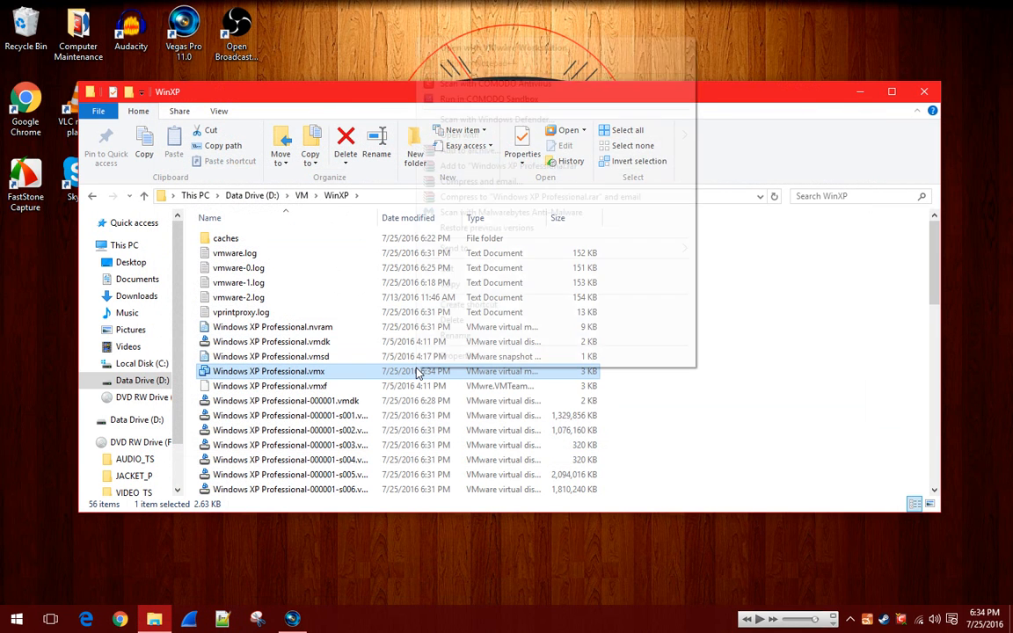
In the .vmx file's advanced security settings, disable permission inheritance and review auditing
right_click(268, 370)
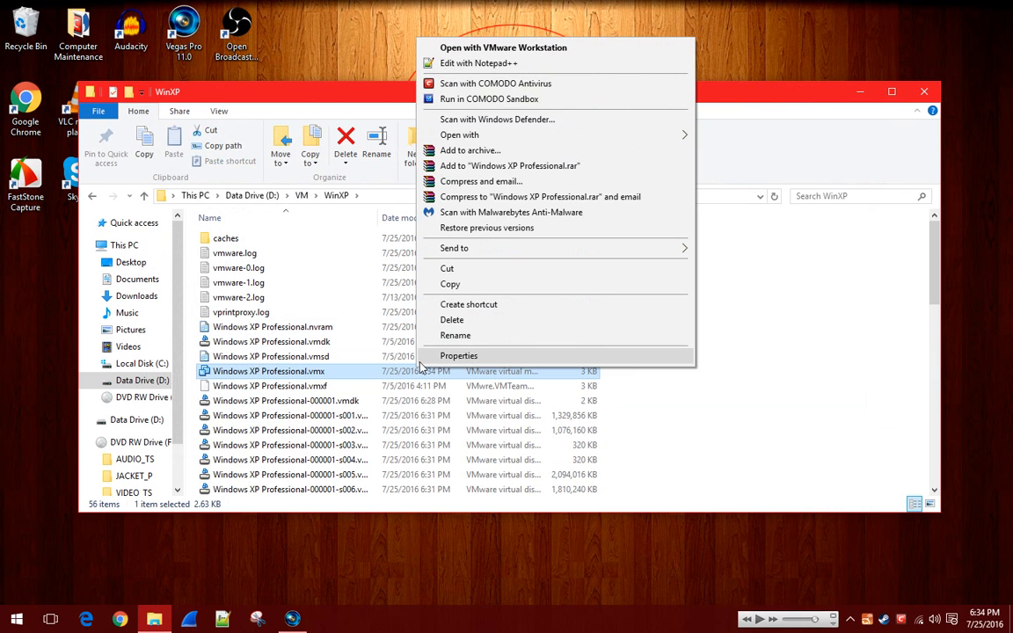
mouse_move(474, 383)
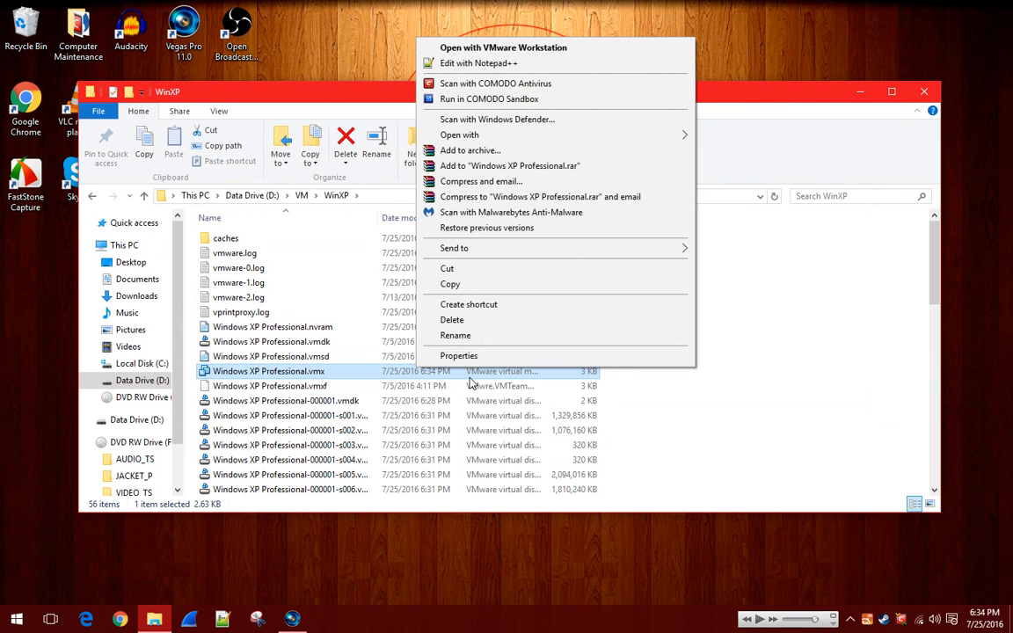
mouse_move(457, 355)
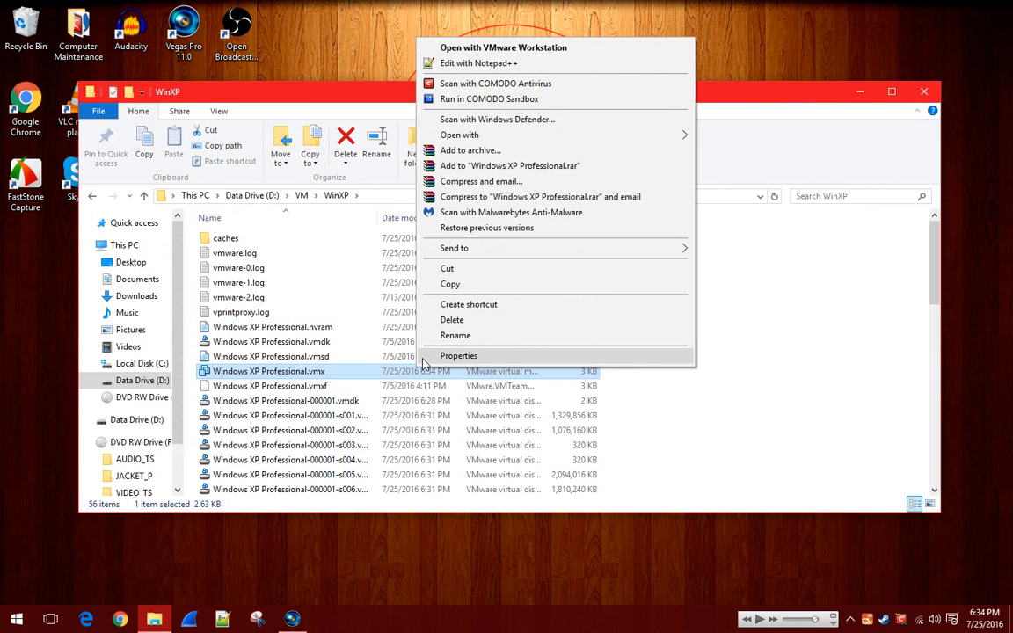
click(457, 356)
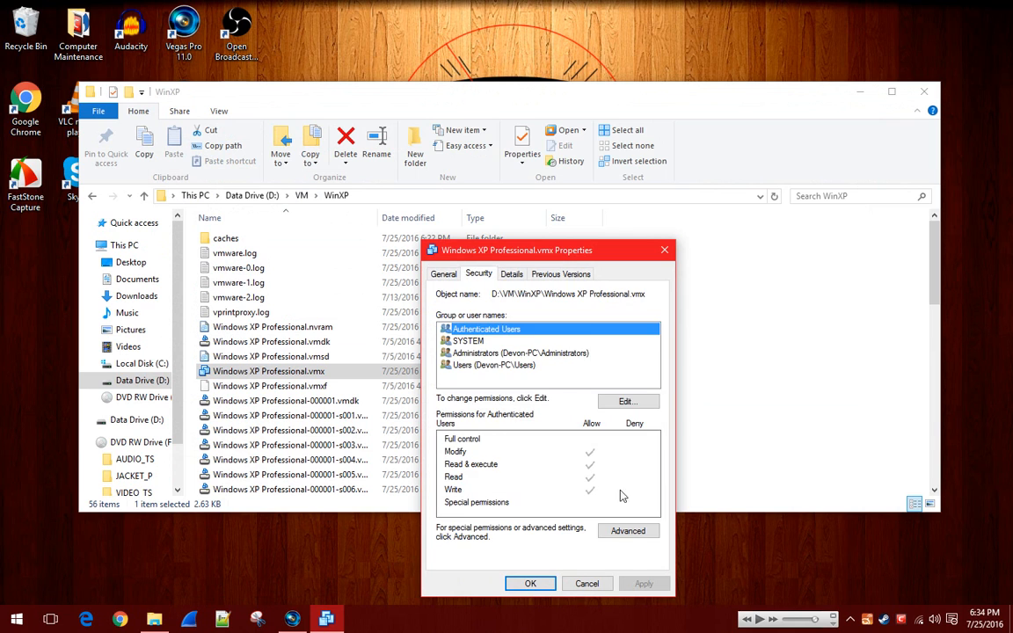
click(628, 532)
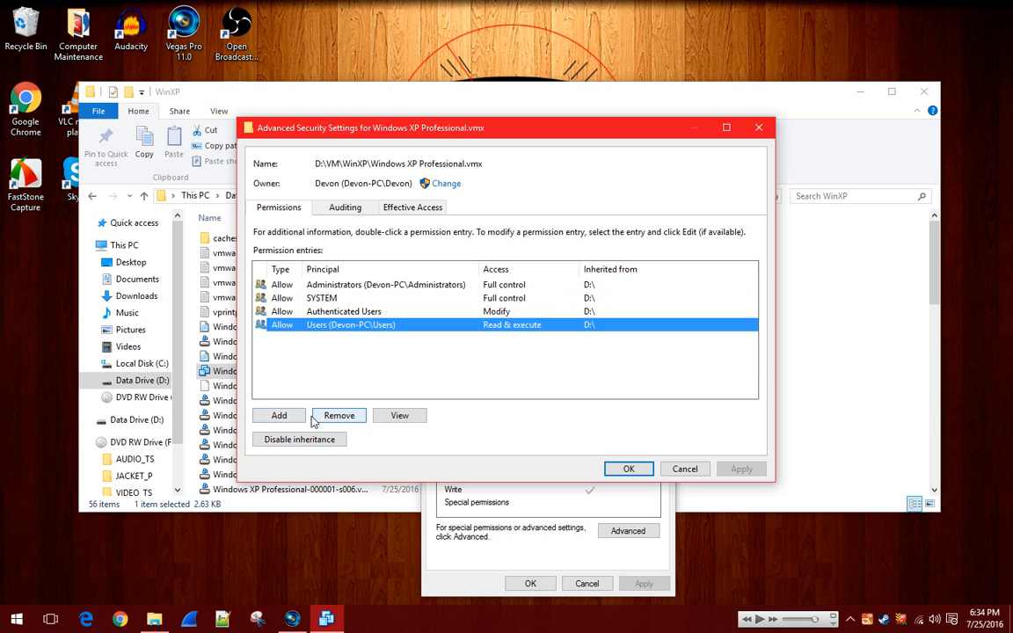
click(299, 440)
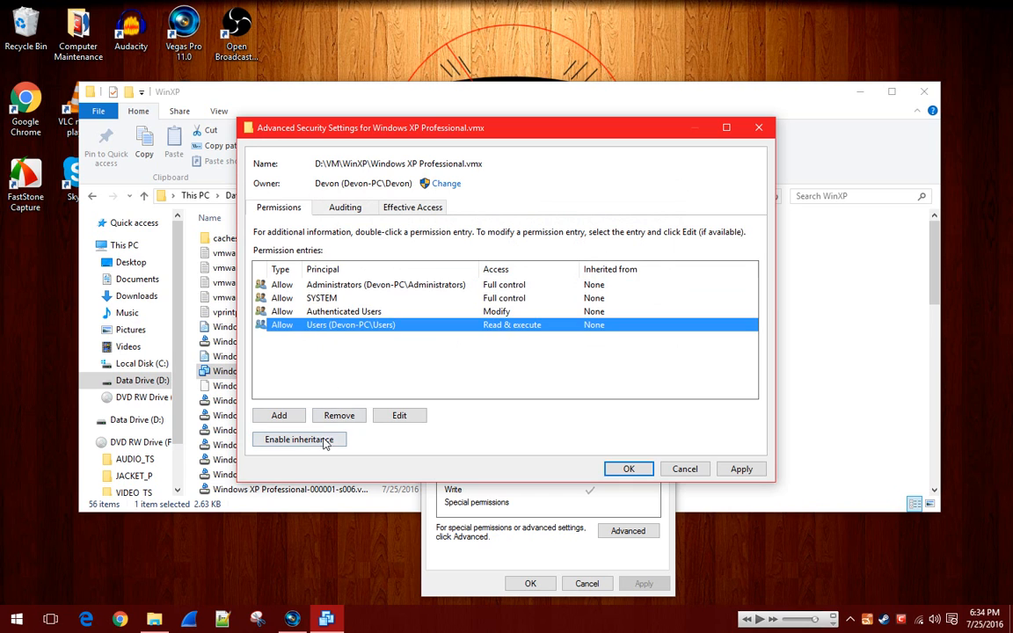
click(344, 208)
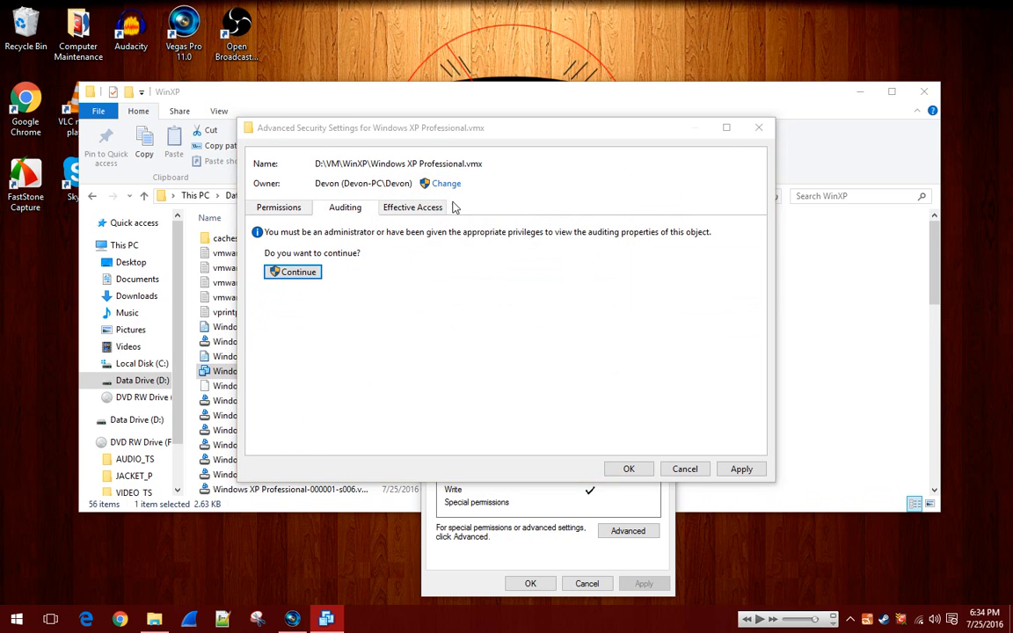
click(298, 271)
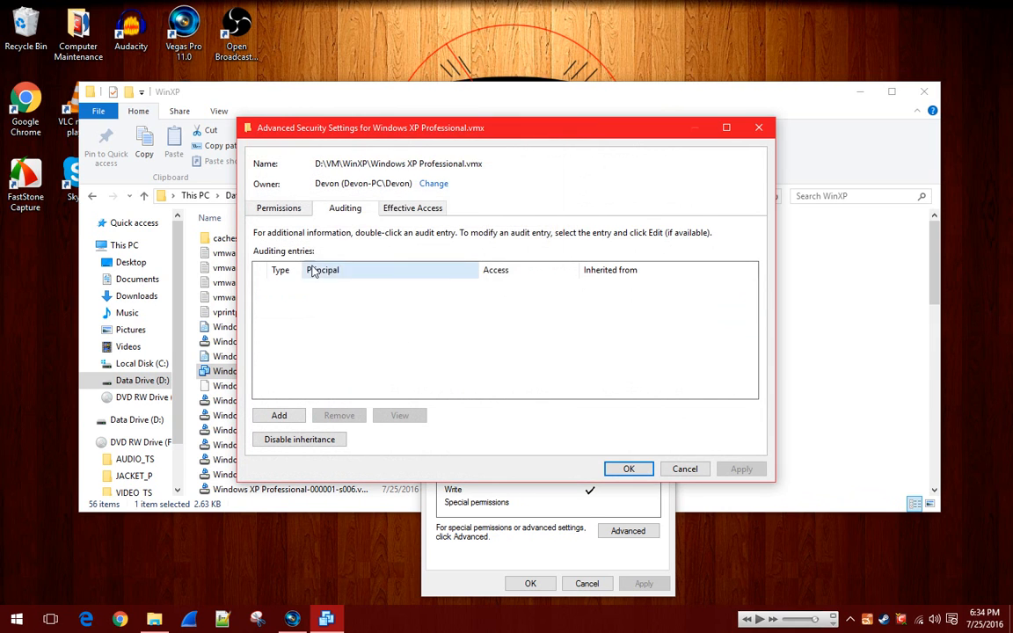
click(278, 415)
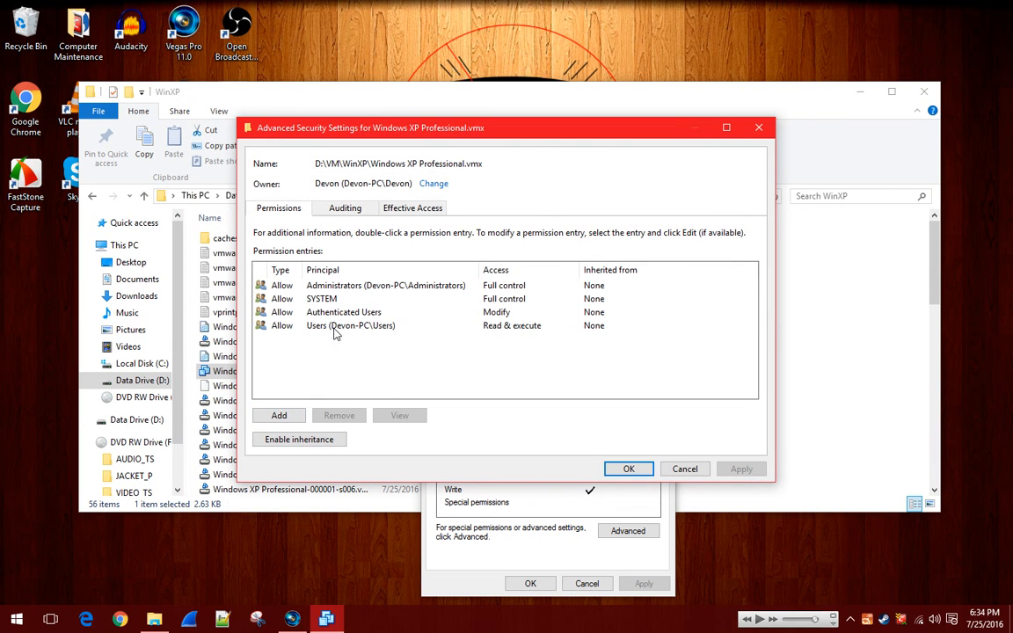
double_click(351, 326)
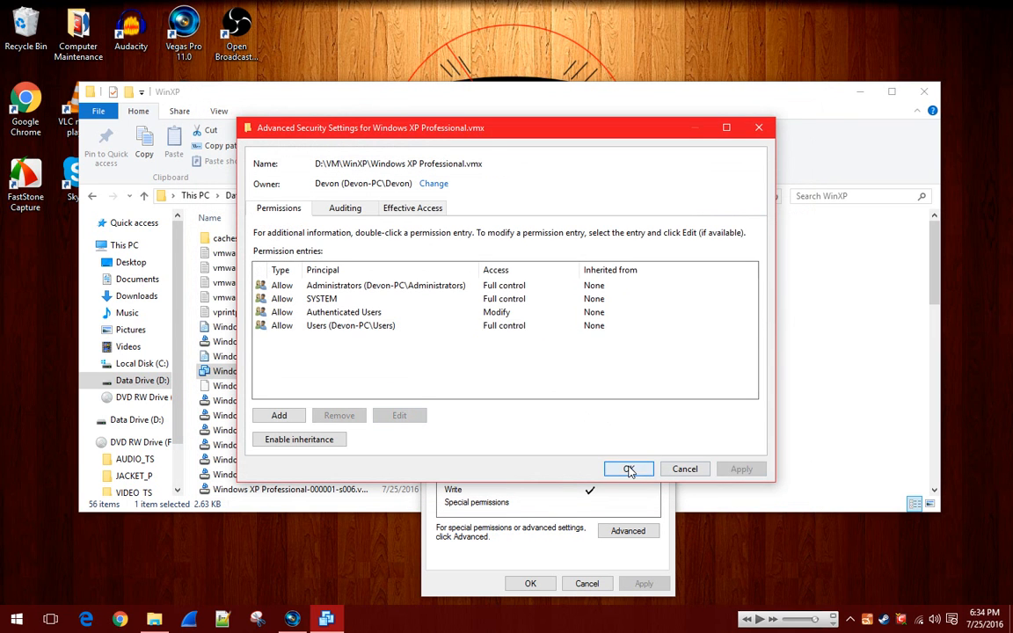
click(630, 468)
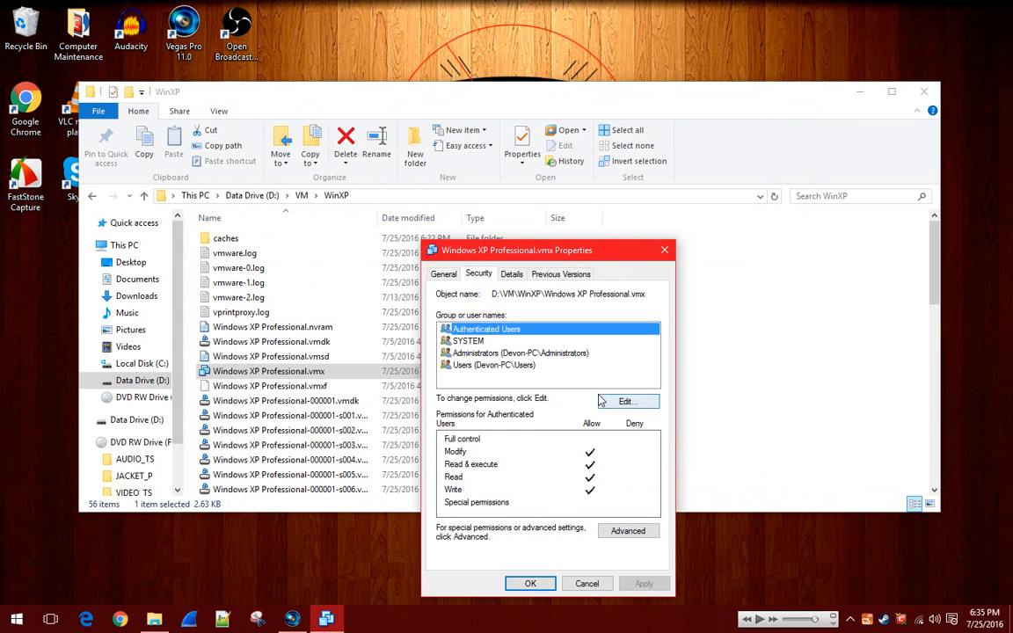
Remove Authenticated Users, SYSTEM and Administrators so only Users keeps access, and apply
click(628, 401)
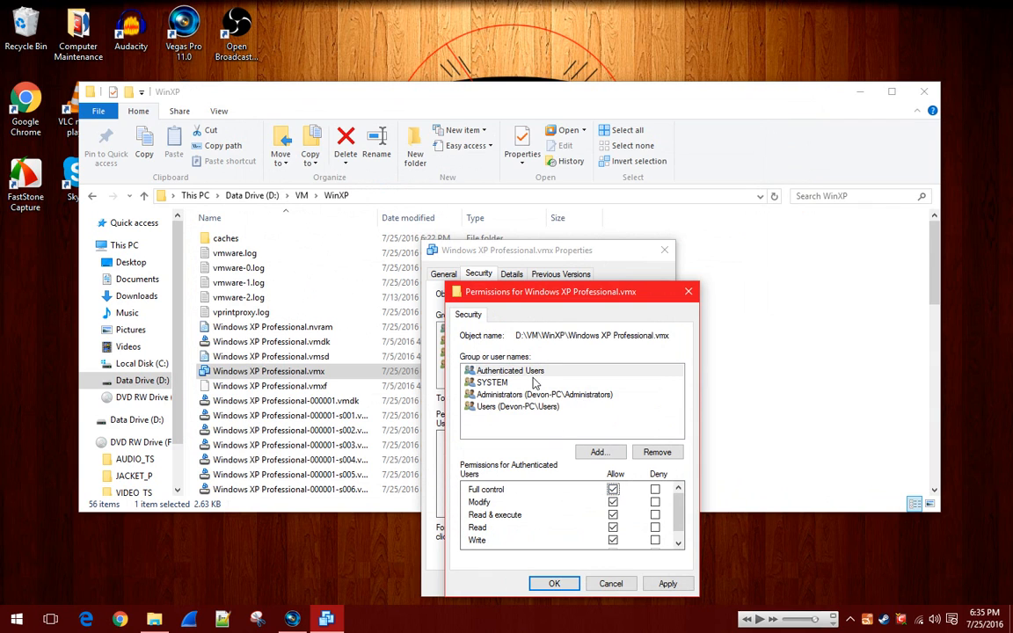
click(658, 450)
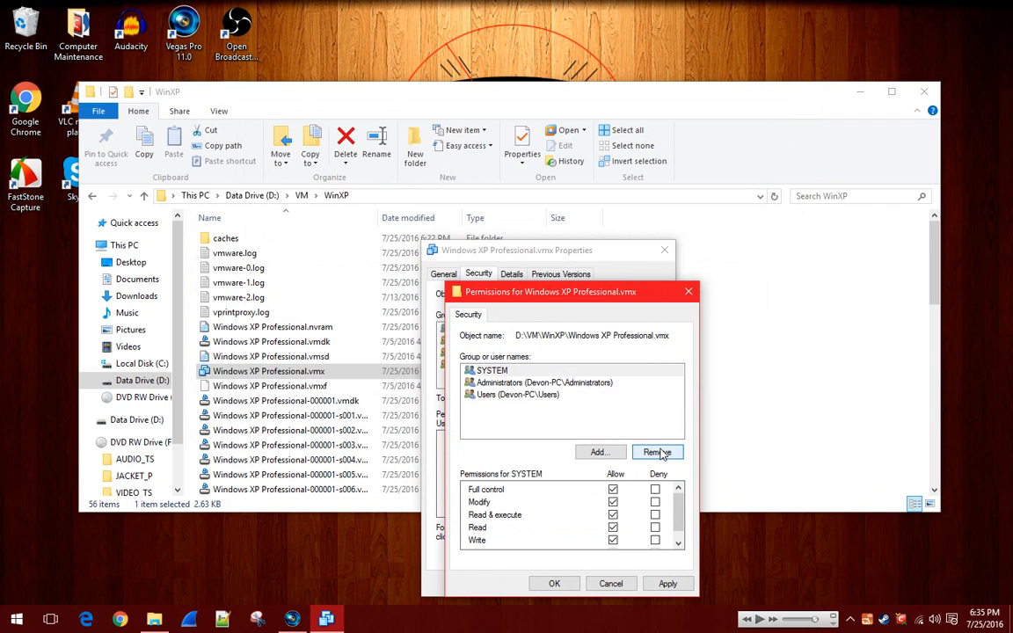
click(658, 452)
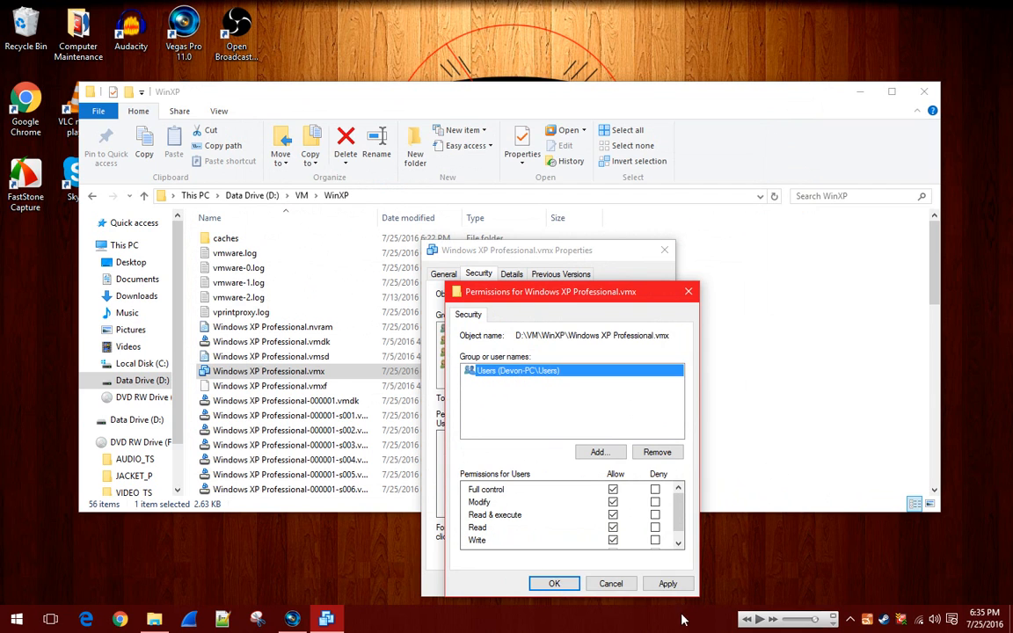
click(554, 584)
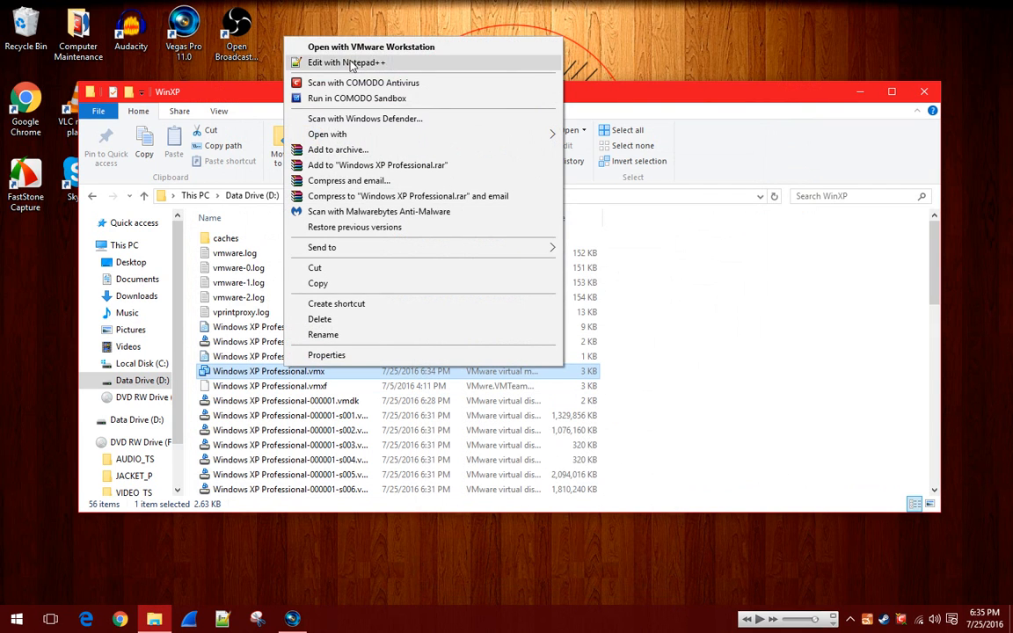
click(347, 63)
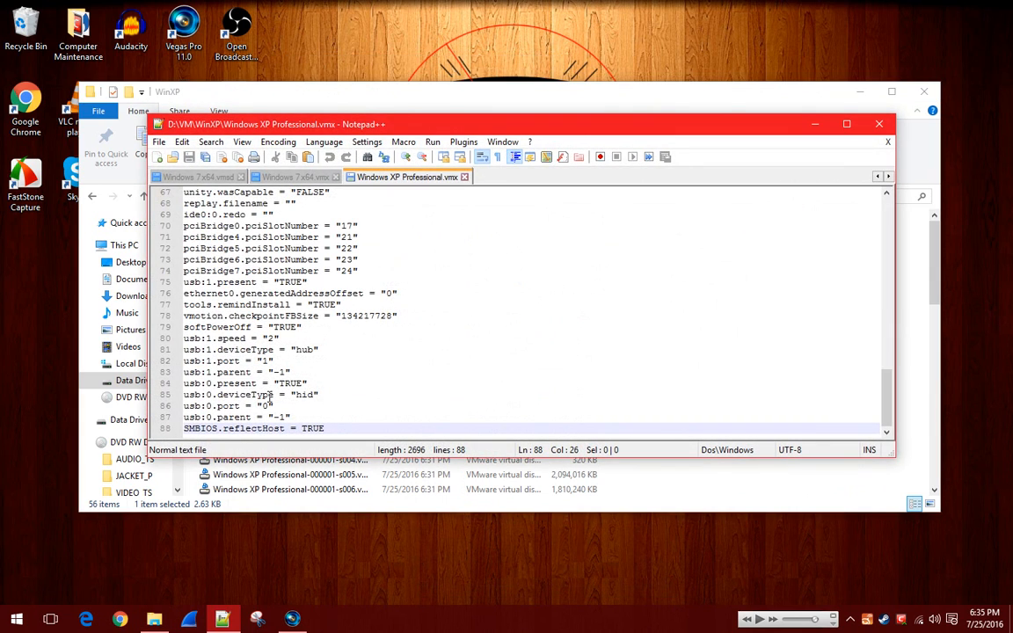
click(158, 141)
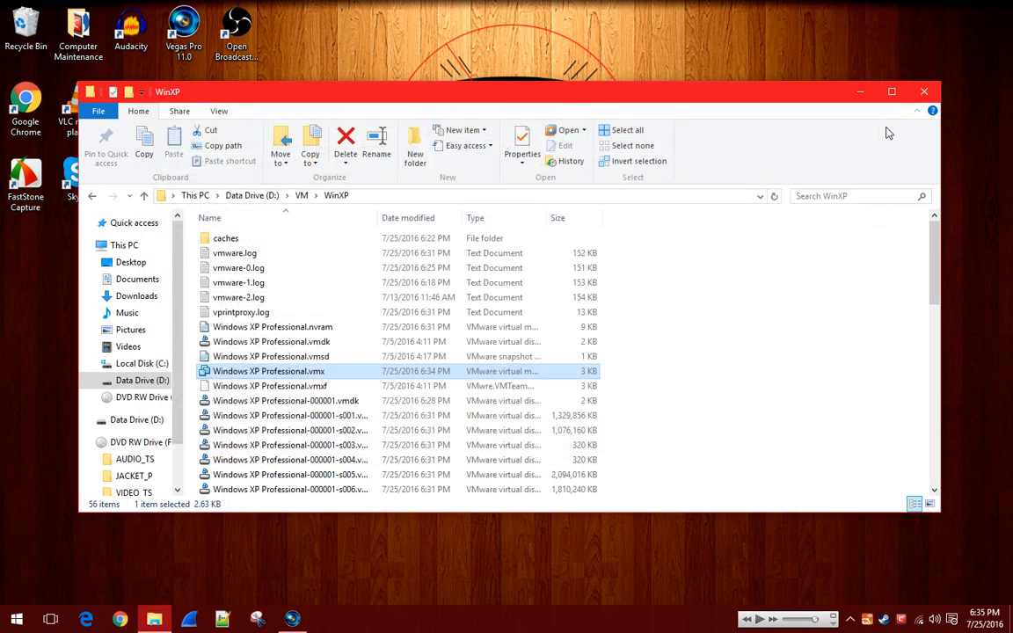
mouse_move(890, 473)
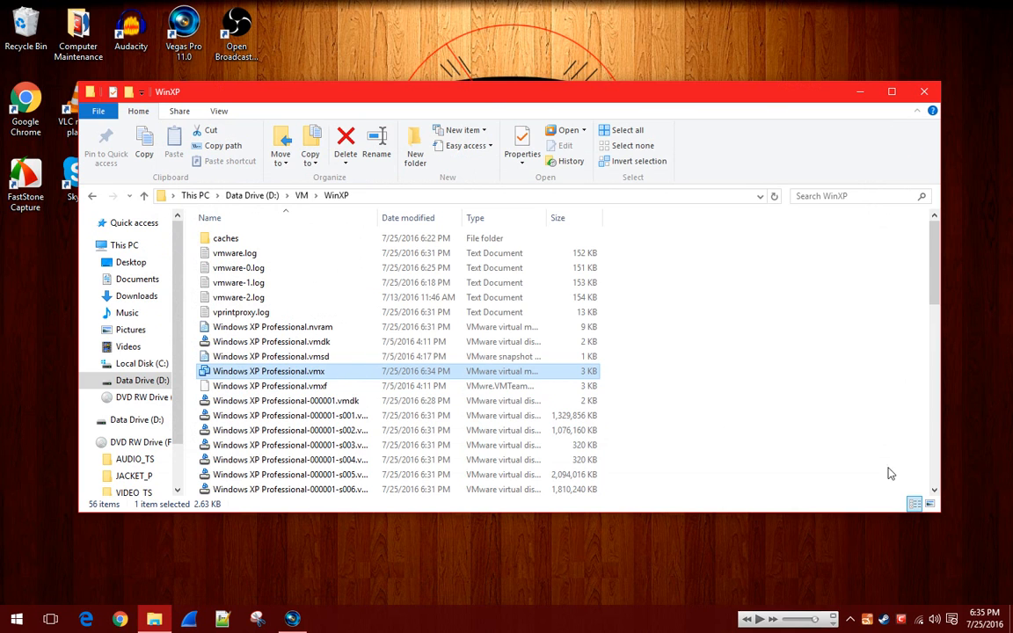
Load Windows XP Professional.vmx in VMware and power on the virtual machine
double_click(268, 370)
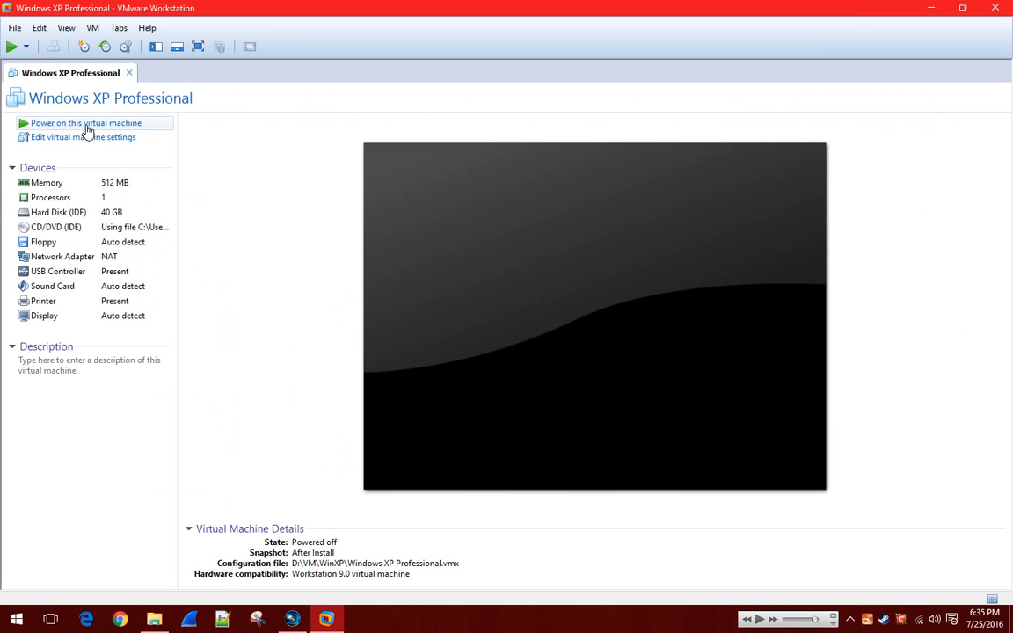
click(85, 123)
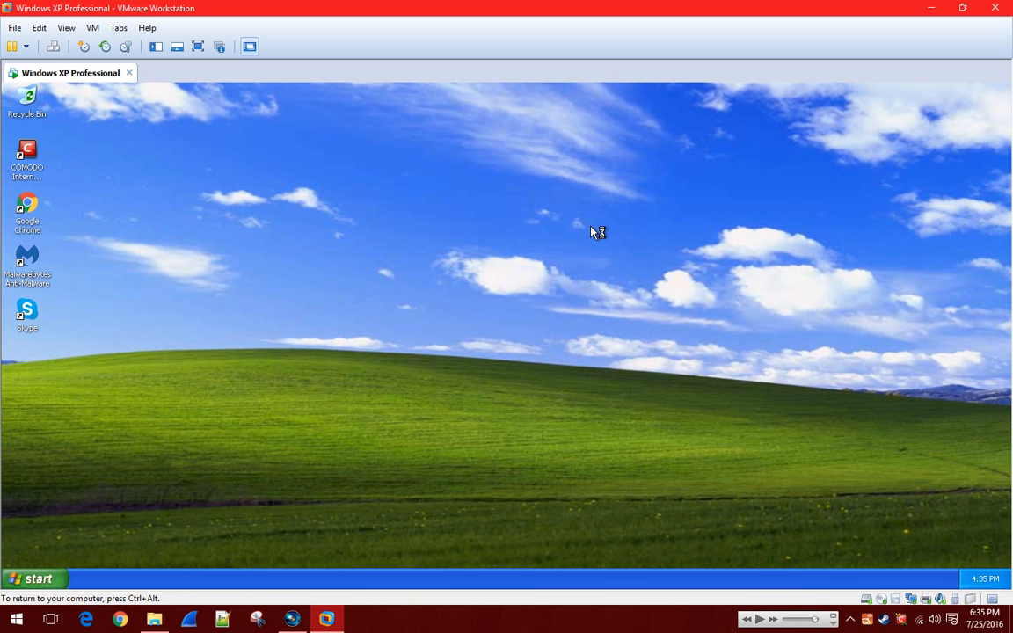
mouse_move(388, 324)
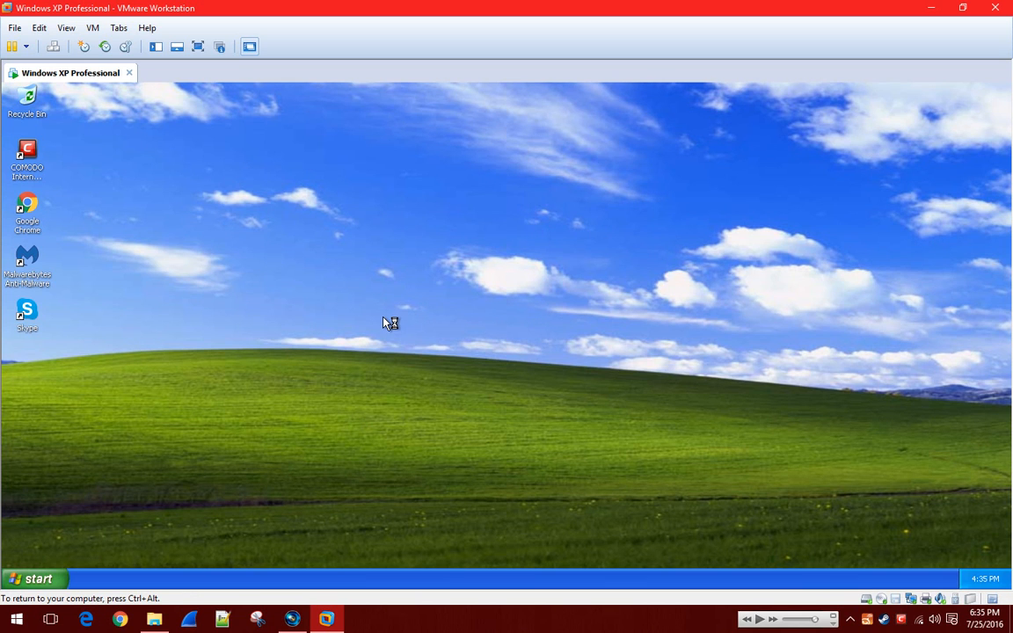
Launch System Information from the XP Start menu, now reporting ASUS / All Series
click(35, 578)
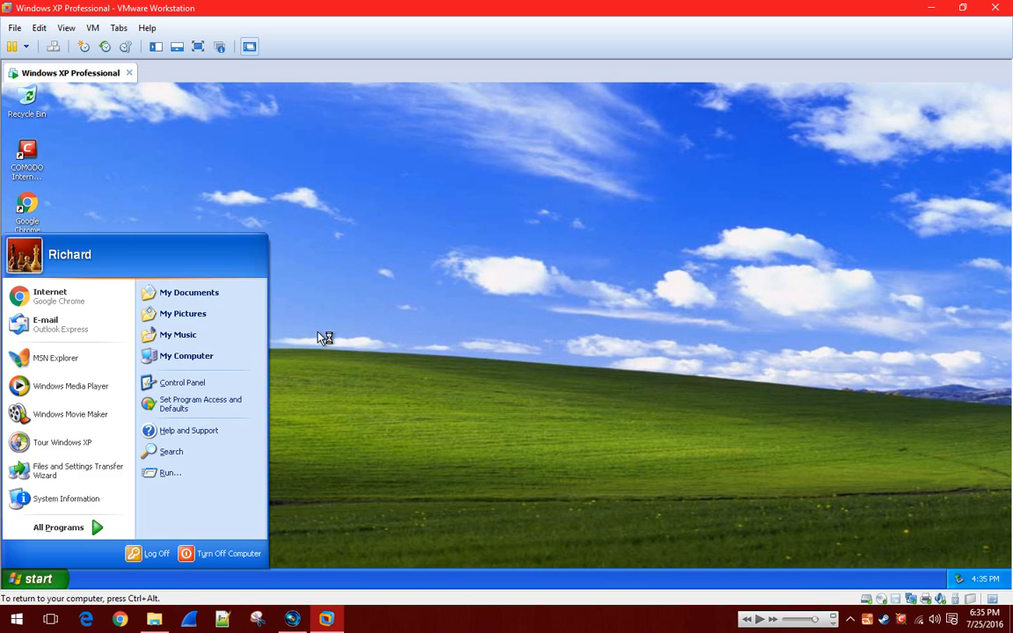
click(168, 472)
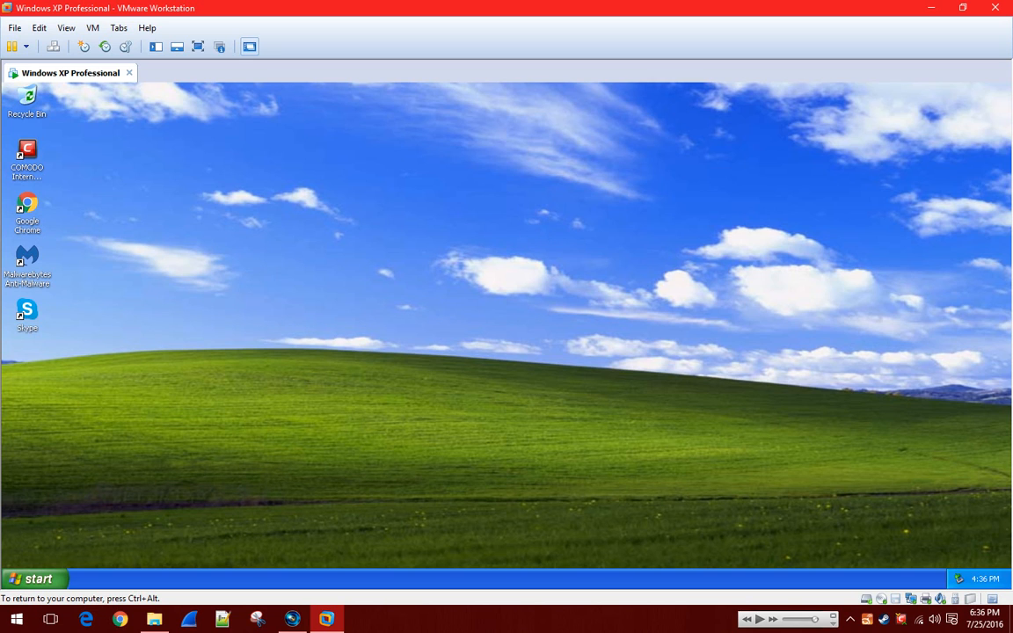
mouse_move(382, 478)
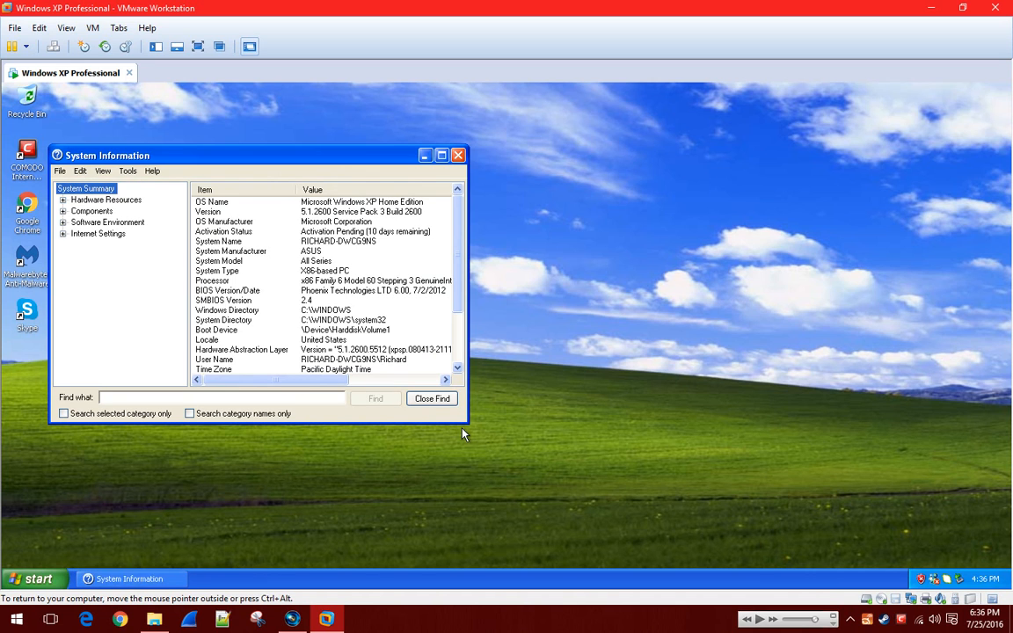
Review the System Summary rows showing ASUS / All Series, then close System Information
click(223, 232)
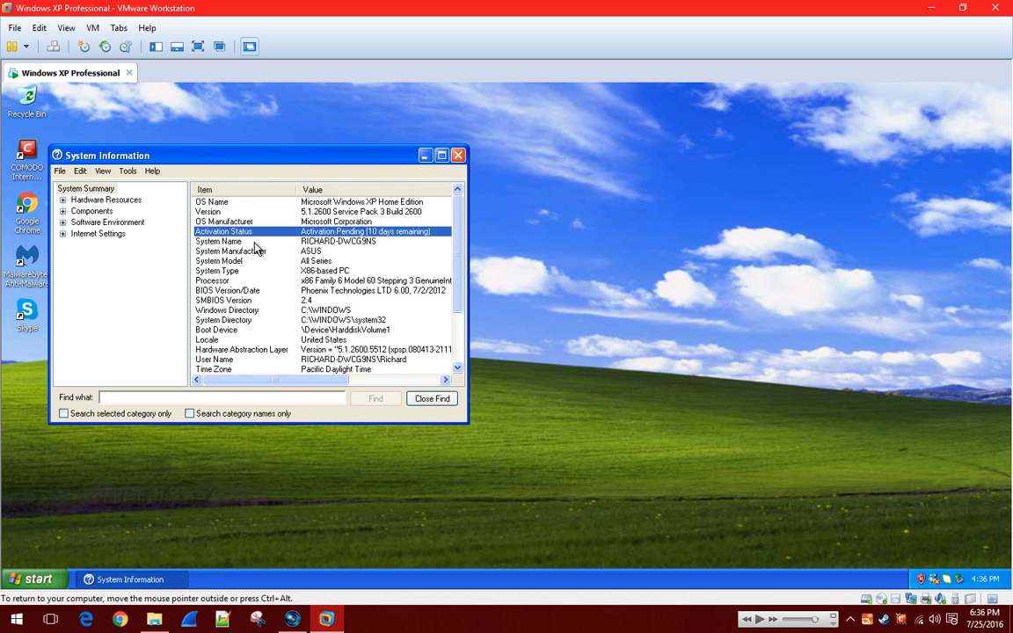
click(231, 250)
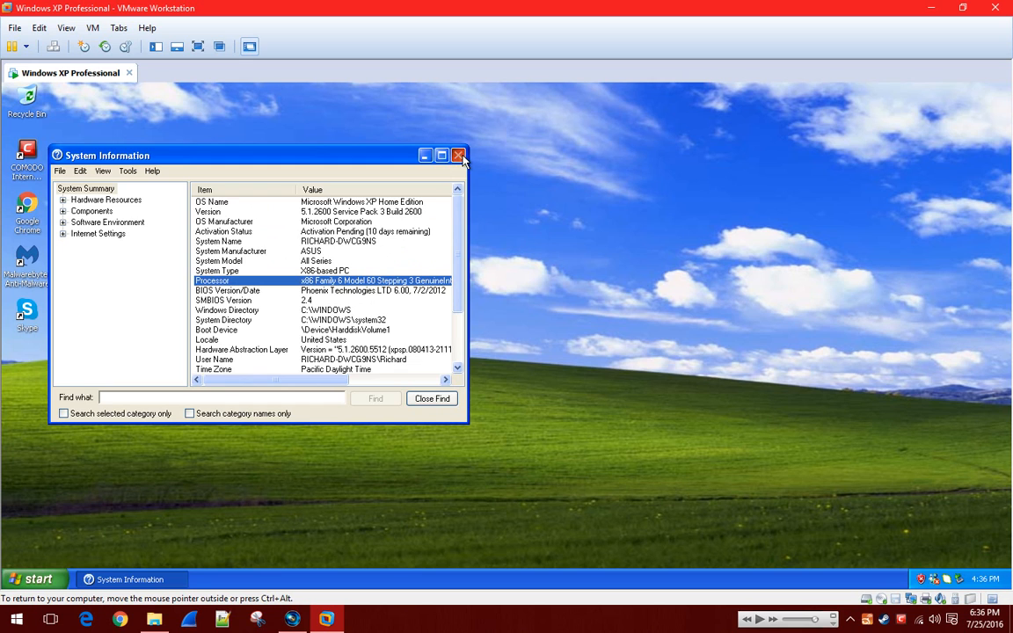
click(457, 155)
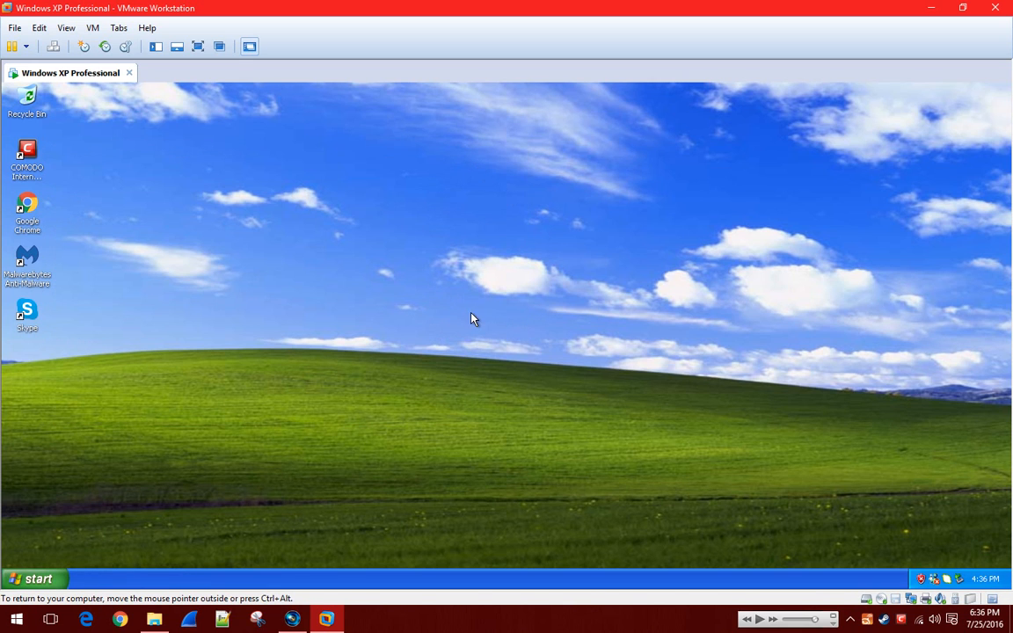
mouse_move(777, 322)
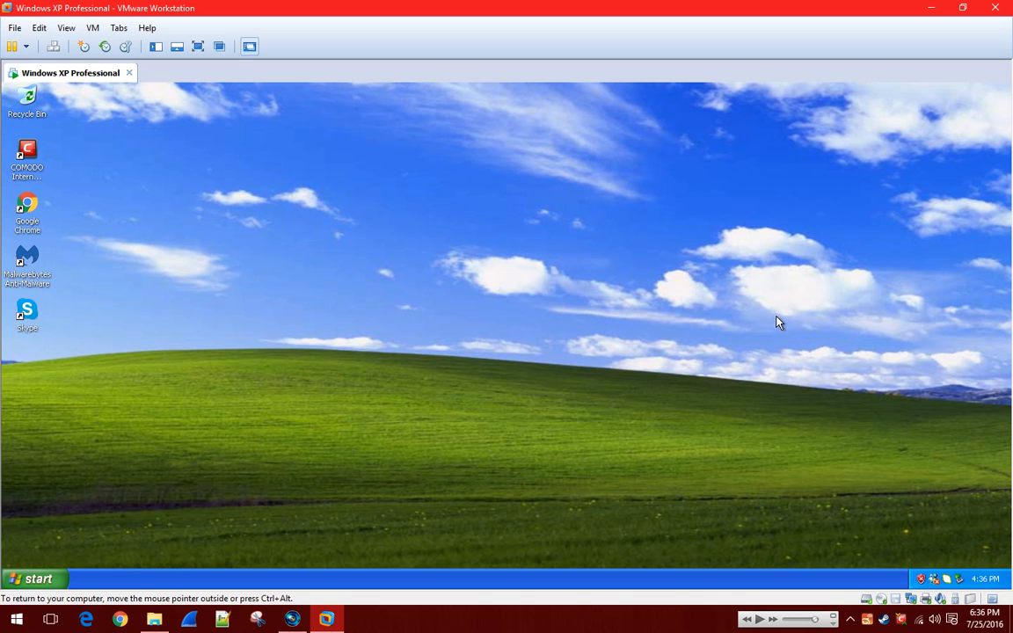
mouse_move(568, 272)
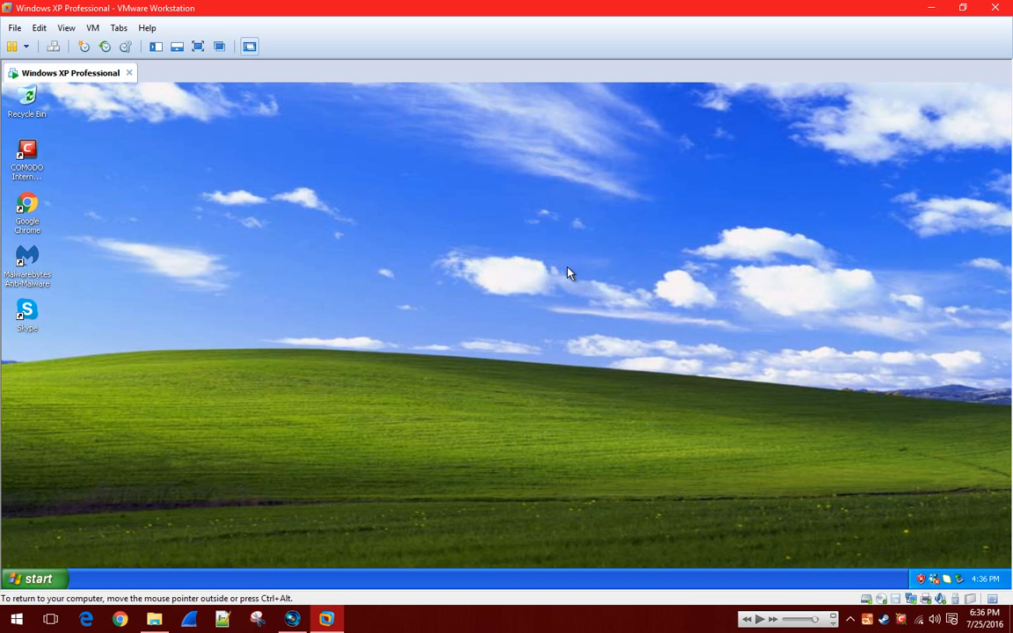
mouse_move(542, 288)
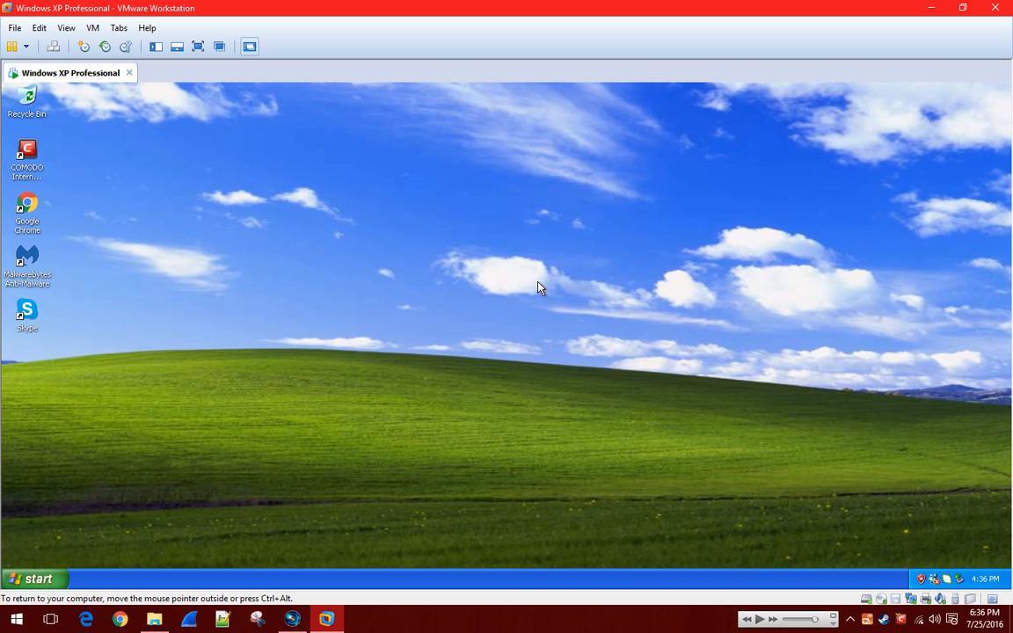